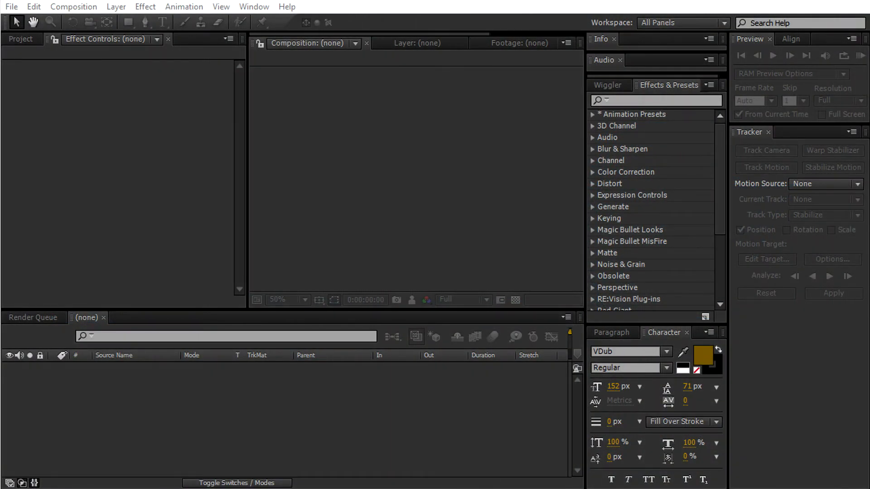
mouse_move(392, 436)
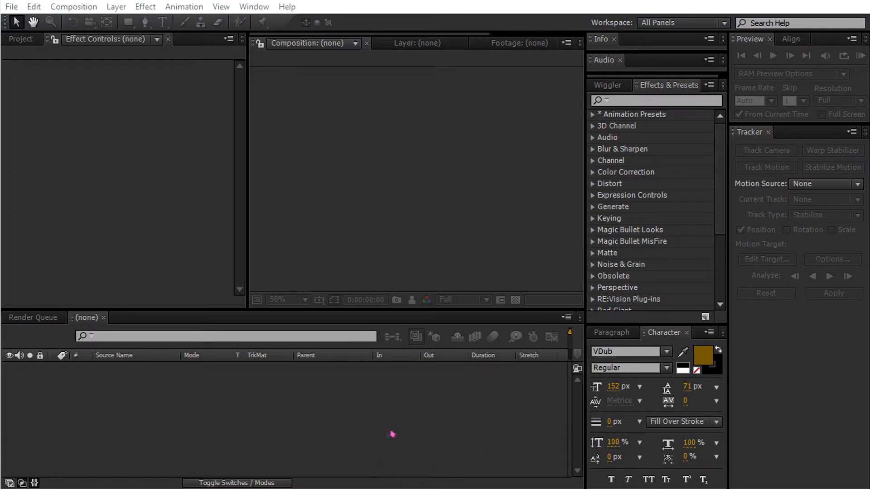
mouse_move(411, 422)
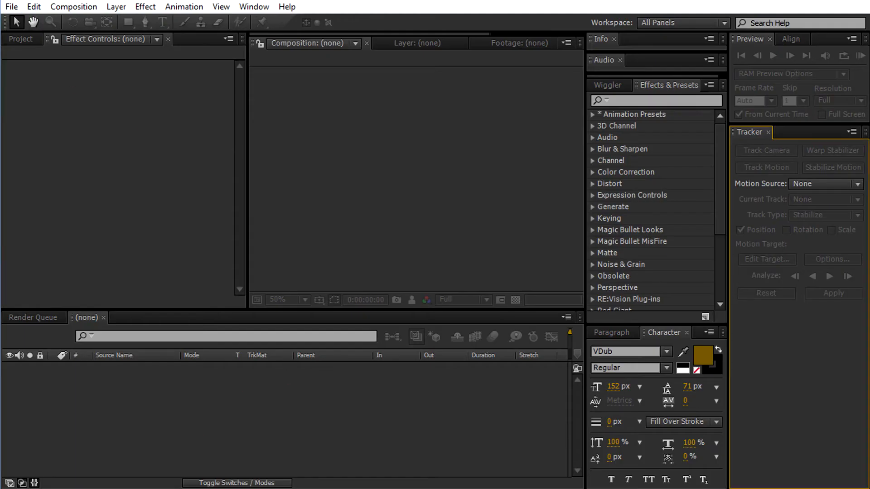
Open Return of the Hero save6.aep from the recent projects list
click(12, 6)
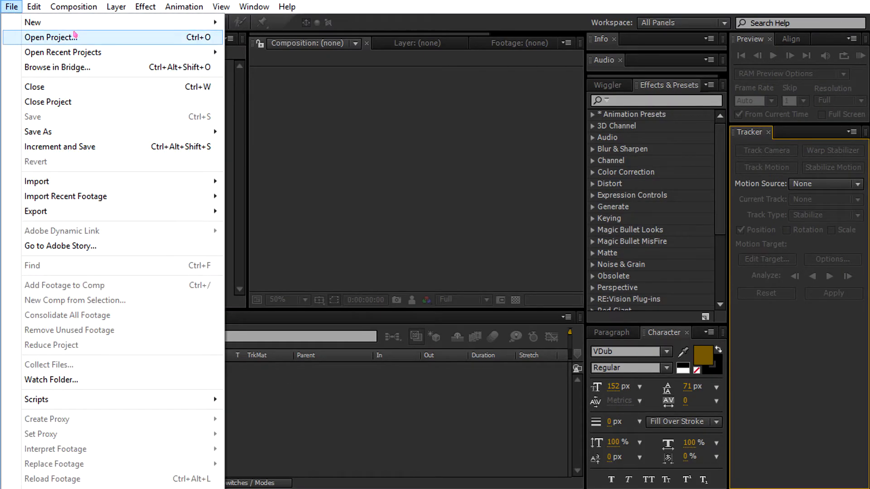
mouse_move(161, 44)
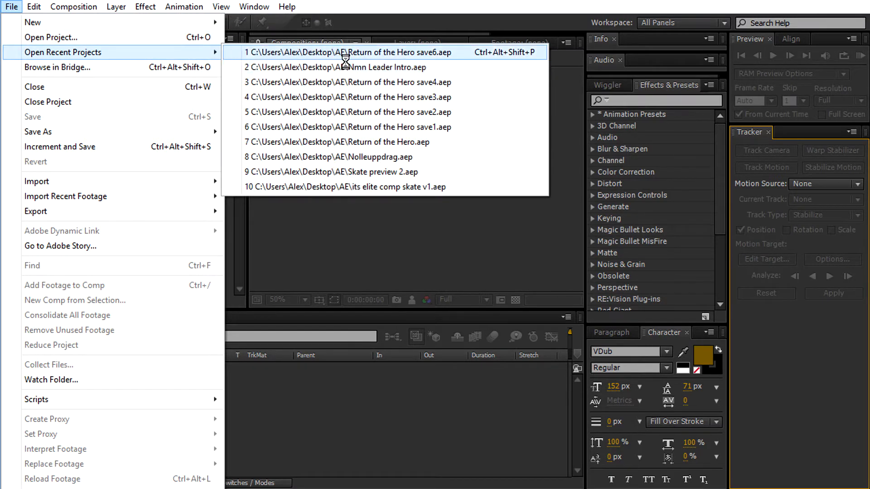
click(345, 52)
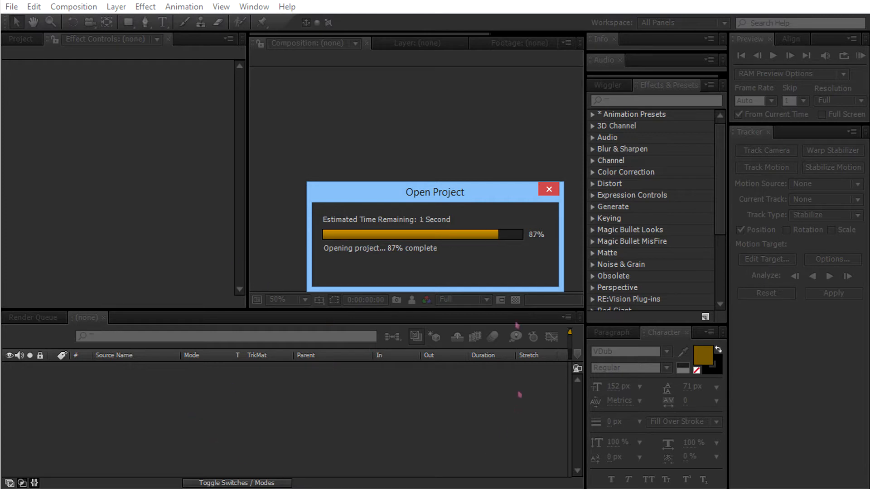
mouse_move(553, 235)
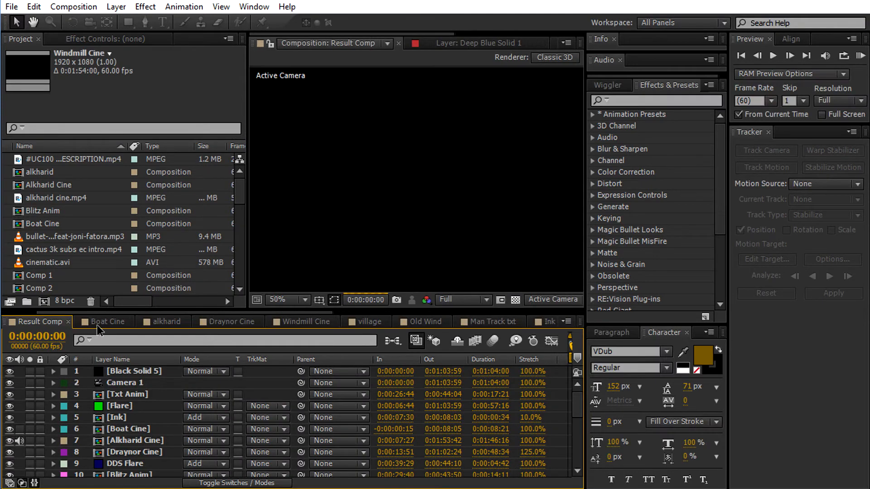
mouse_move(165, 330)
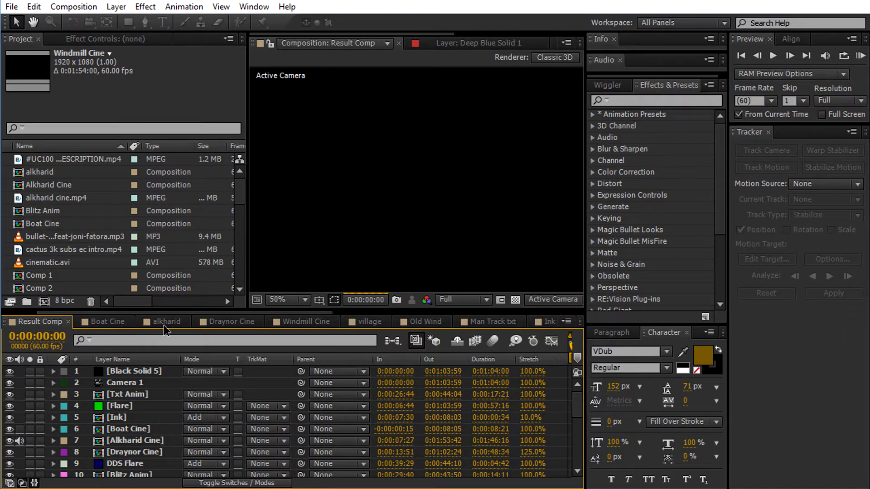
mouse_move(298, 321)
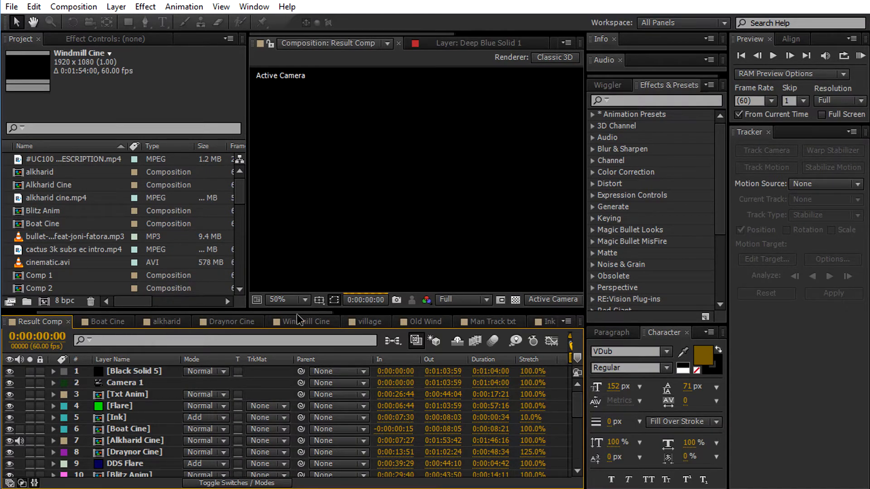
Switch to the Boat Cine composition, then over to Adobe Media Encoder
click(109, 322)
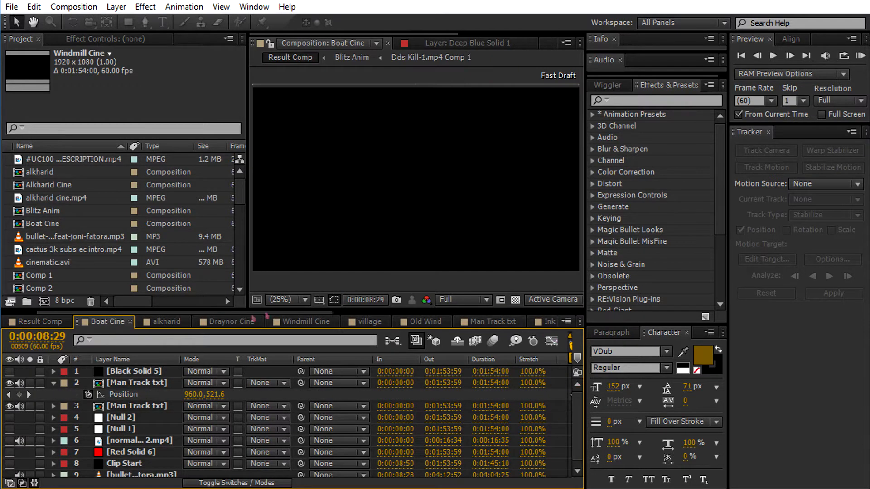
click(38, 322)
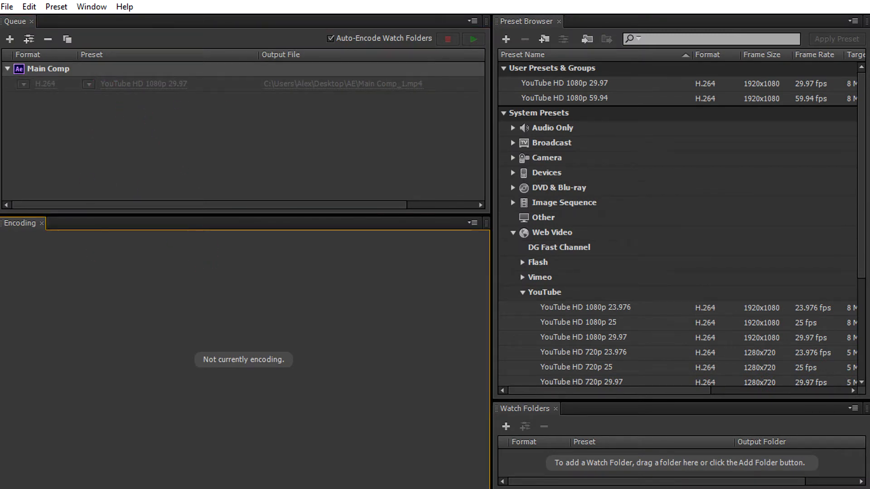
Bring up the File menu for adding sources to the queue
click(7, 7)
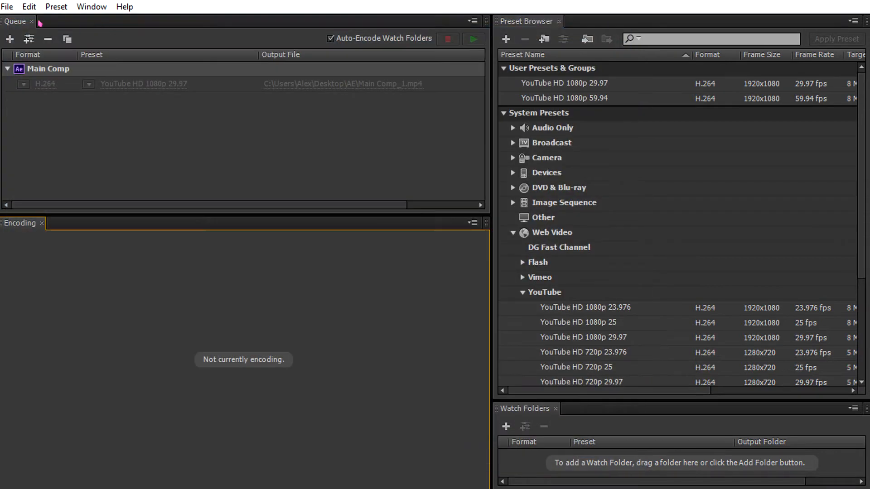
click(7, 7)
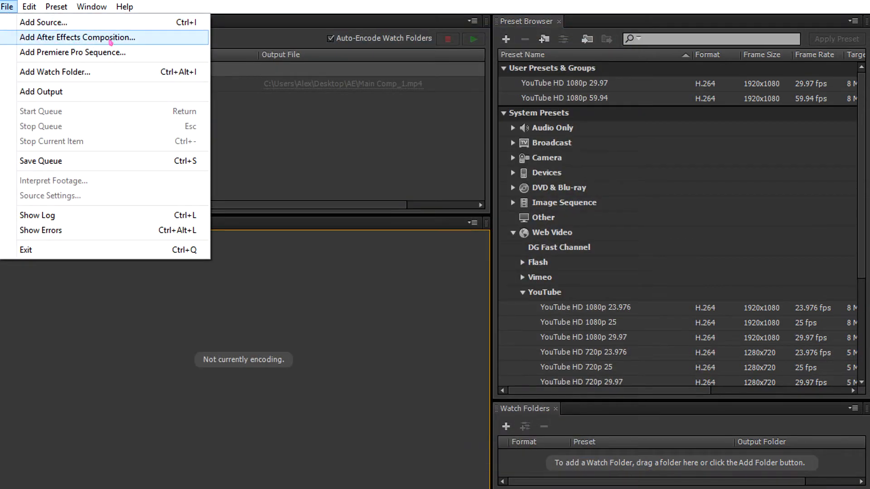
Start Add After Effects Composition and browse to Return of the Hero save6.aep
click(77, 38)
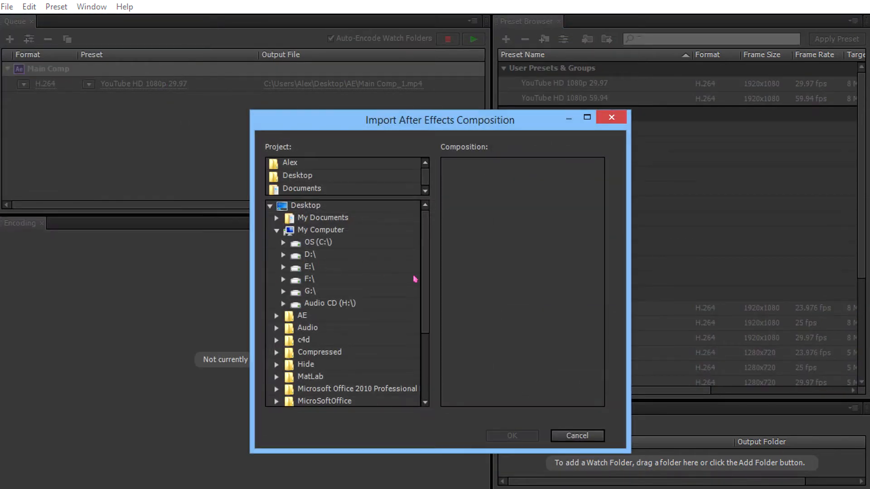
mouse_move(365, 289)
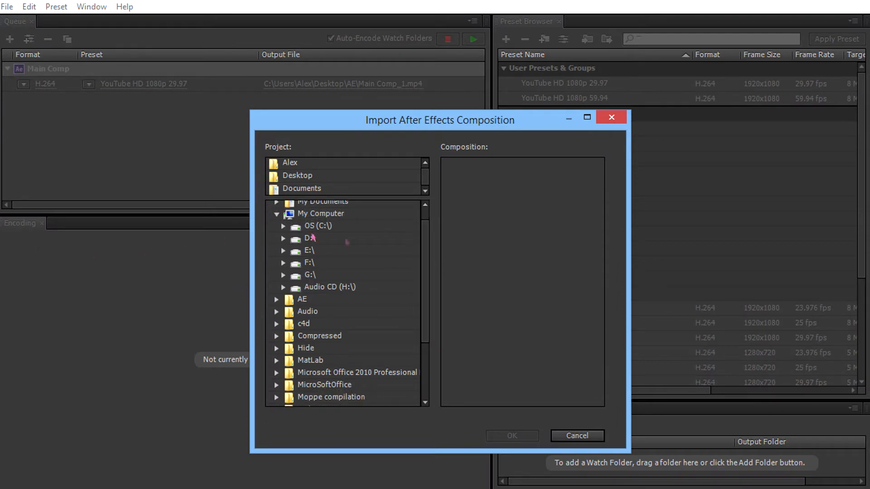
click(276, 299)
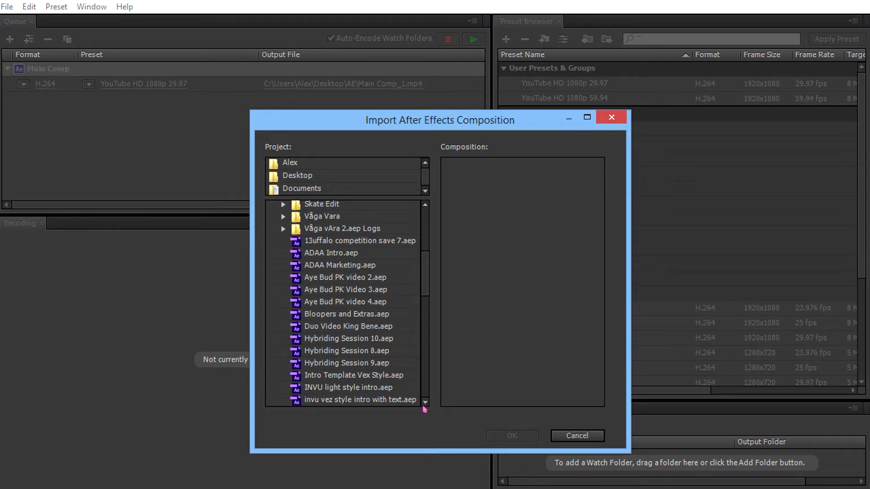
scroll(down, 3)
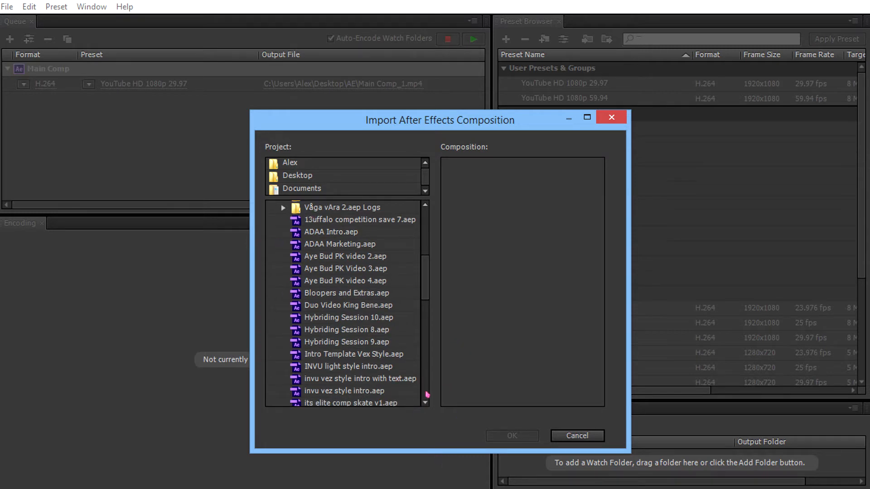
scroll(down, 3)
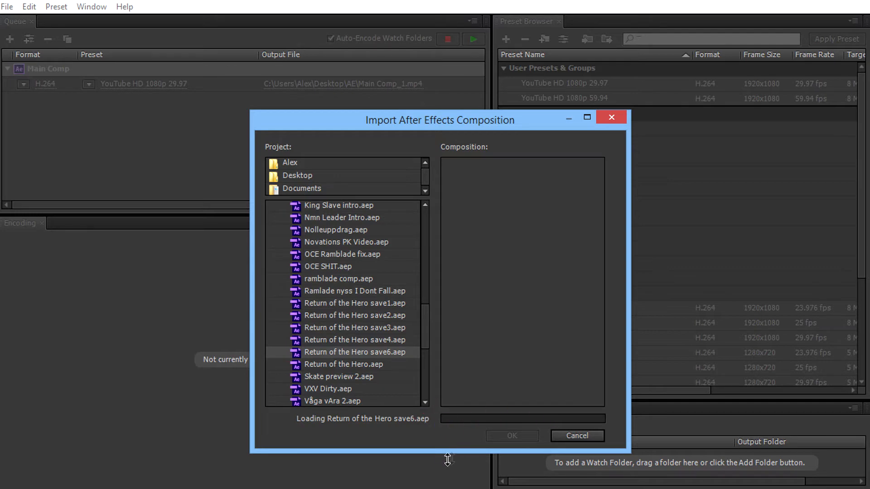
mouse_move(576, 398)
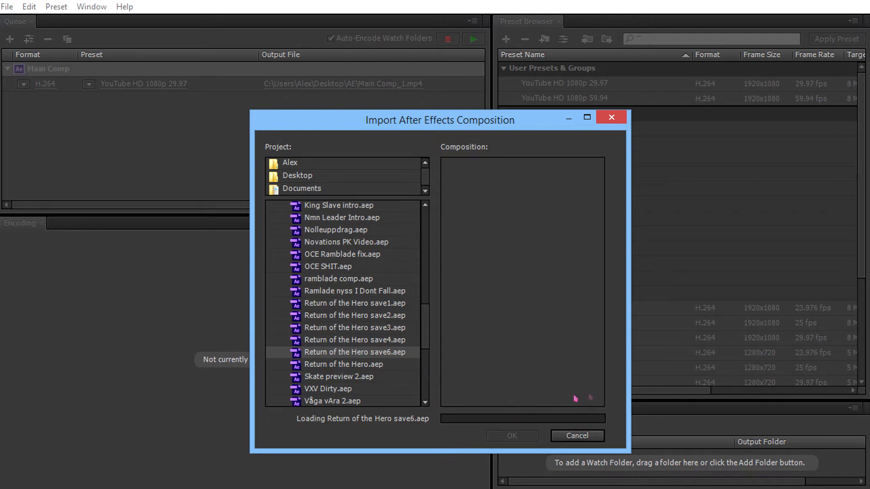
mouse_move(567, 385)
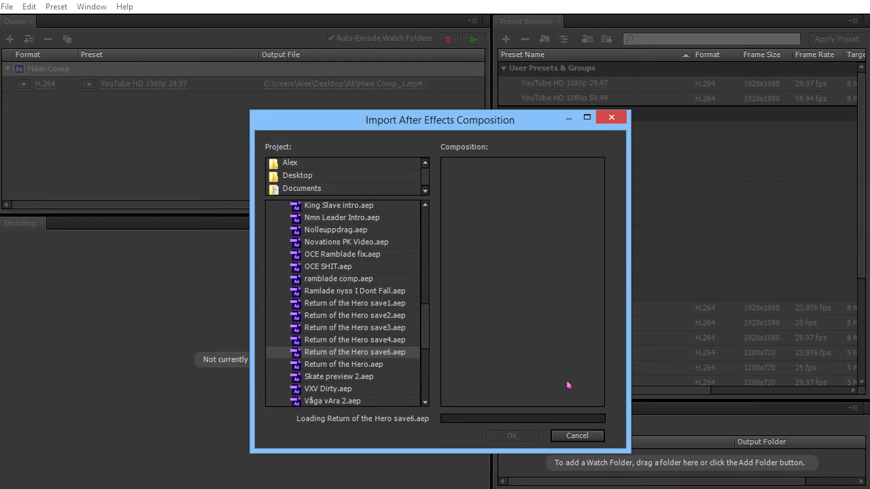
Select Result Comp from the project's composition list for import
click(355, 351)
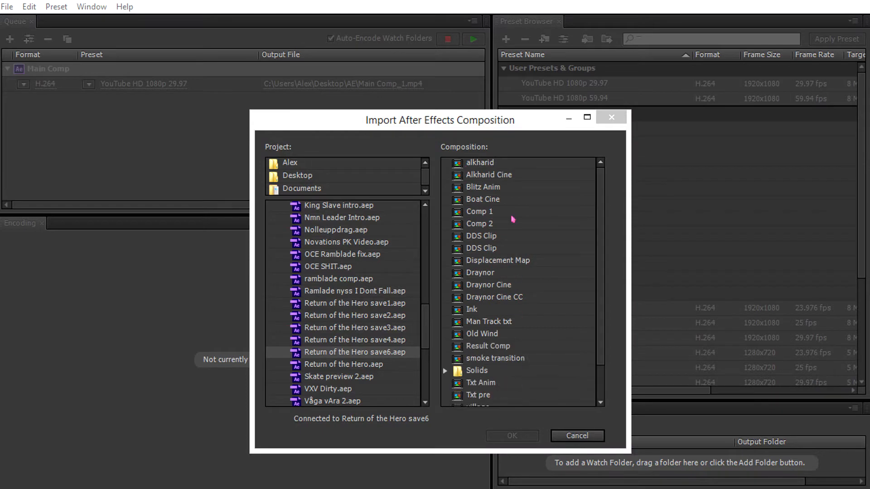
mouse_move(391, 264)
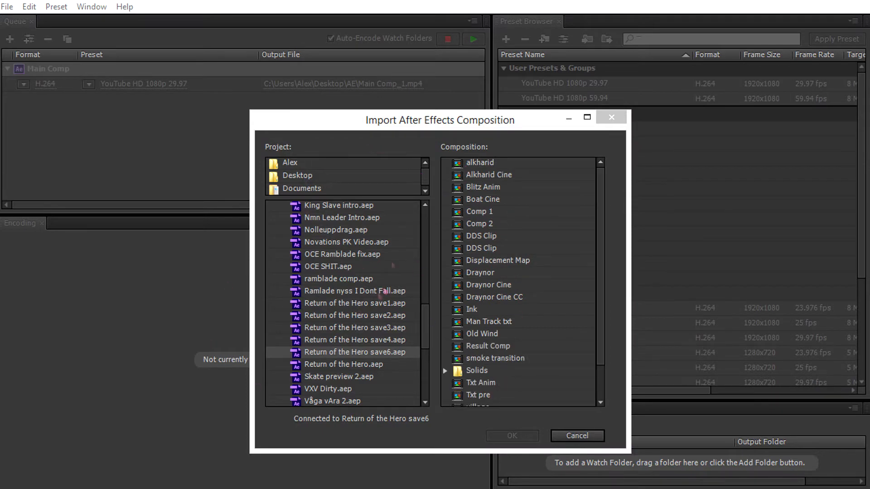
scroll(down, 3)
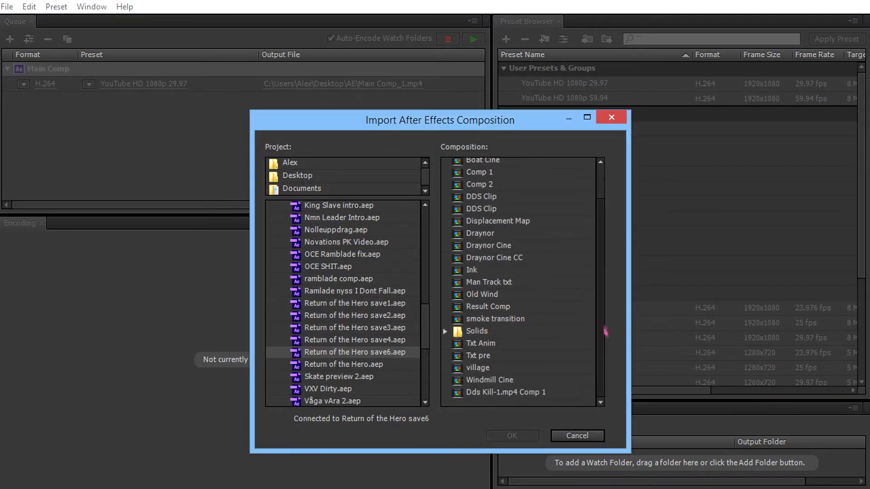
mouse_move(609, 362)
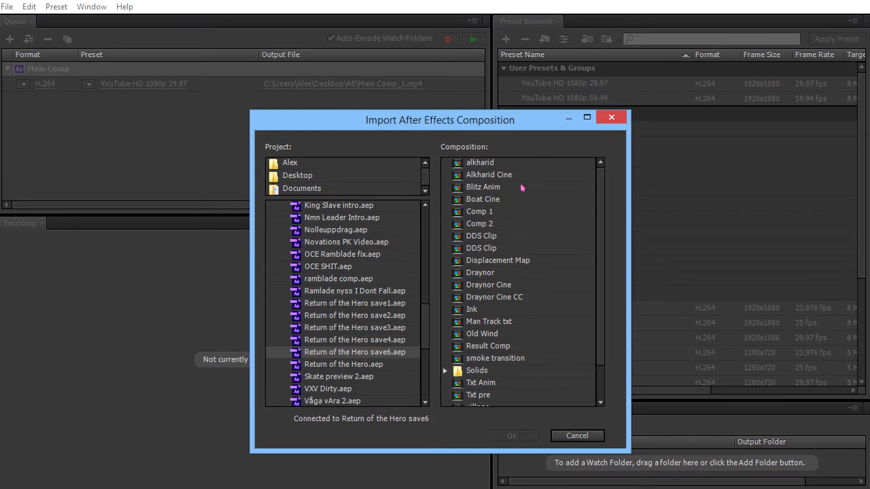
mouse_move(605, 210)
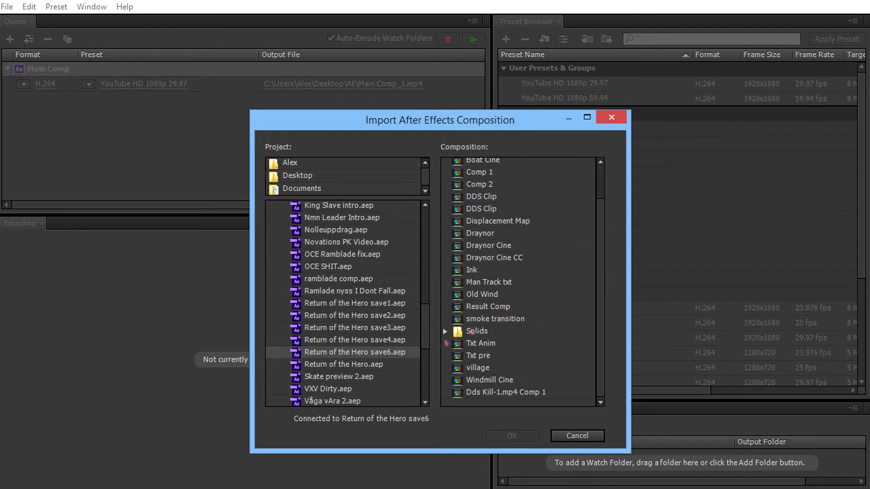
click(487, 306)
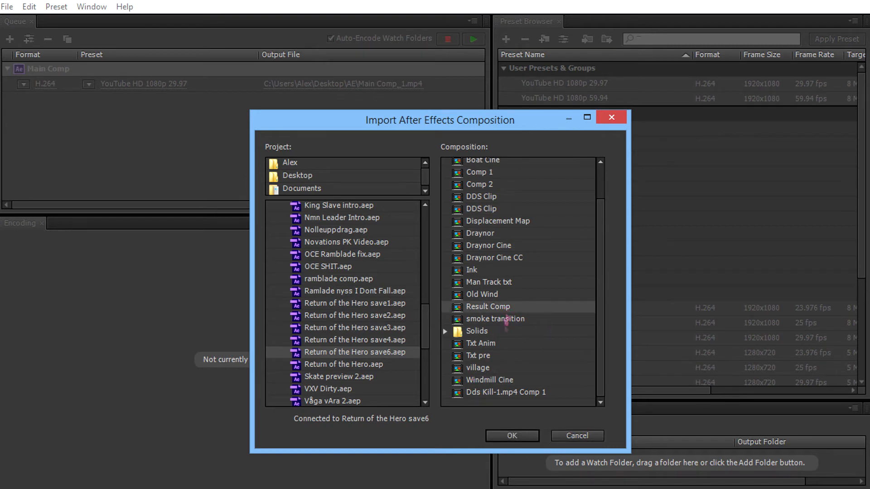
mouse_move(506, 384)
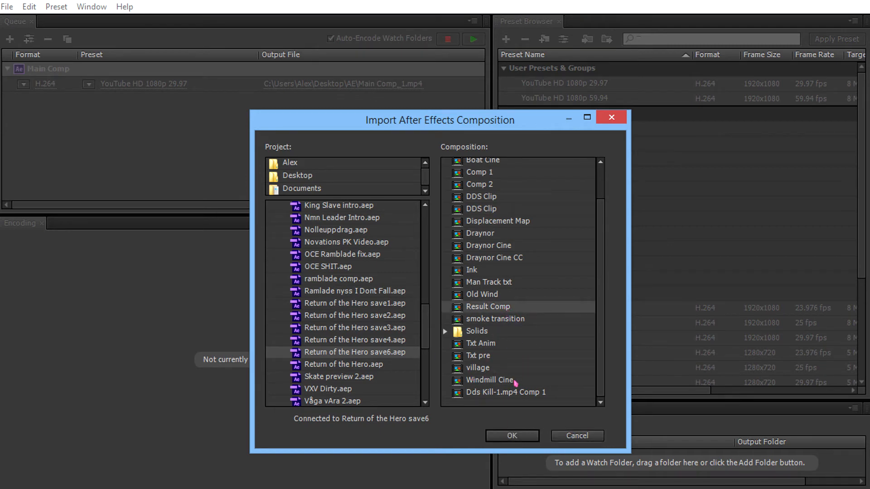
click(512, 436)
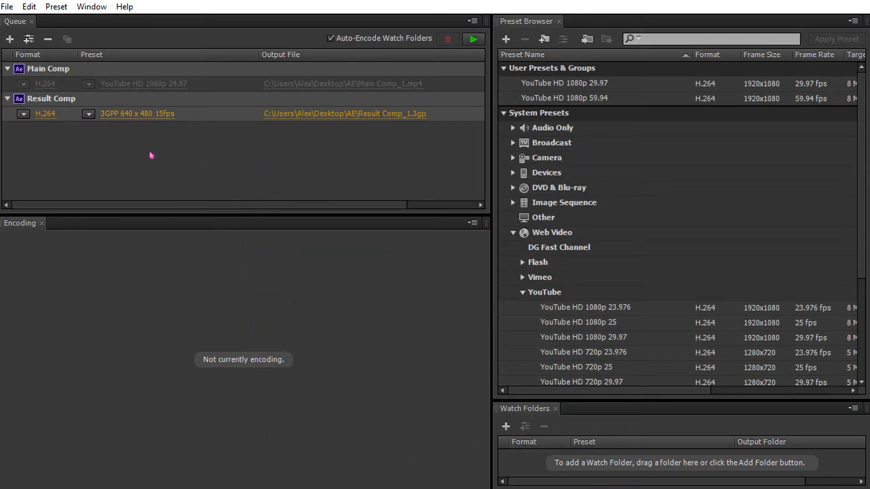
mouse_move(129, 147)
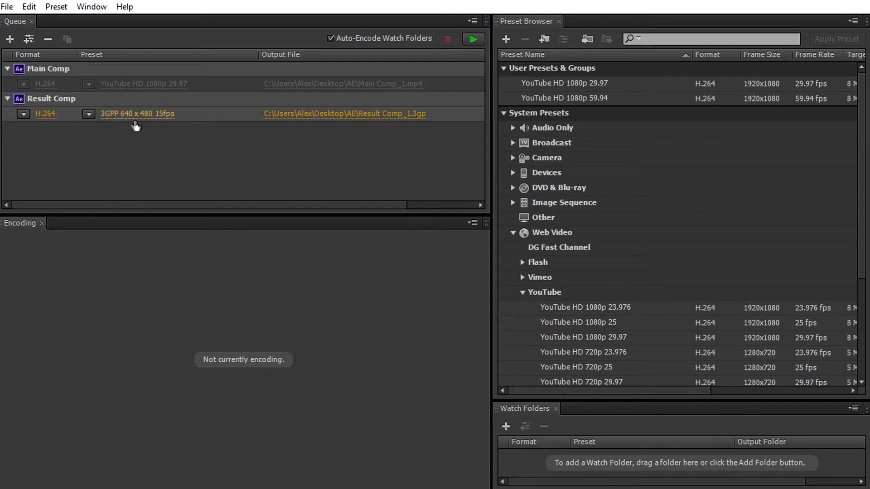
mouse_move(143, 122)
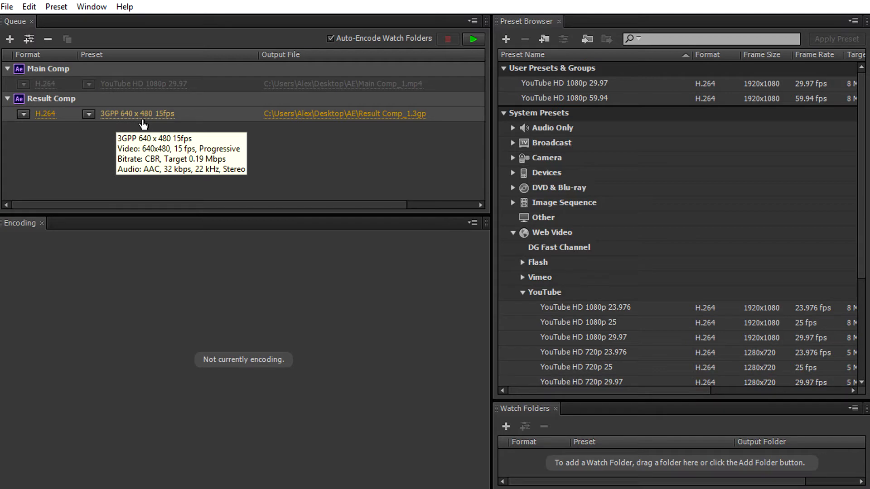
mouse_move(301, 151)
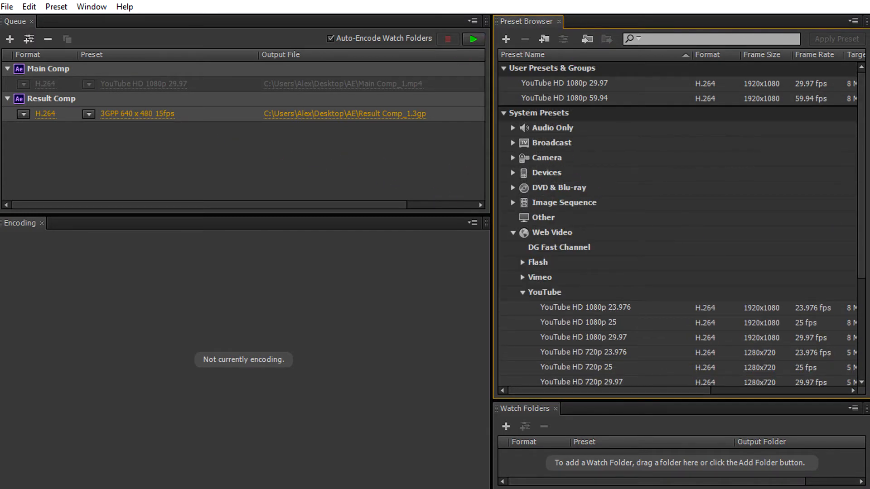
mouse_move(758, 164)
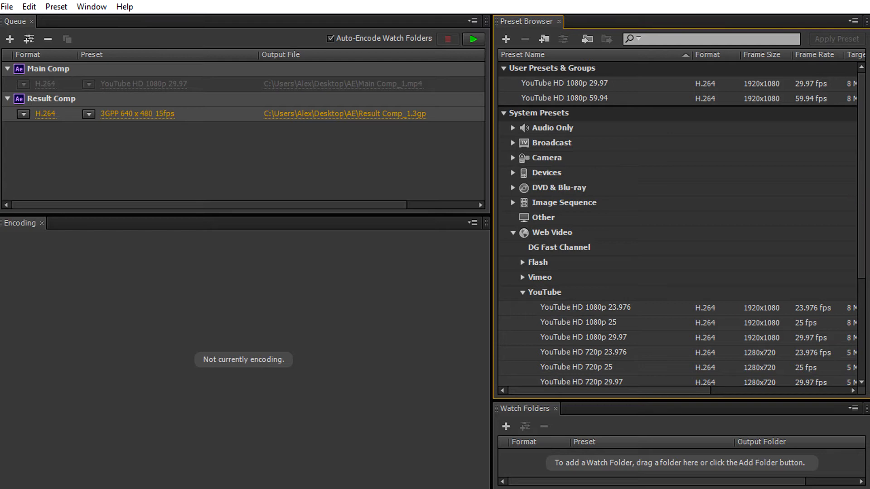
Scroll the Preset Browser to the YouTube preset group
scroll(down, 3)
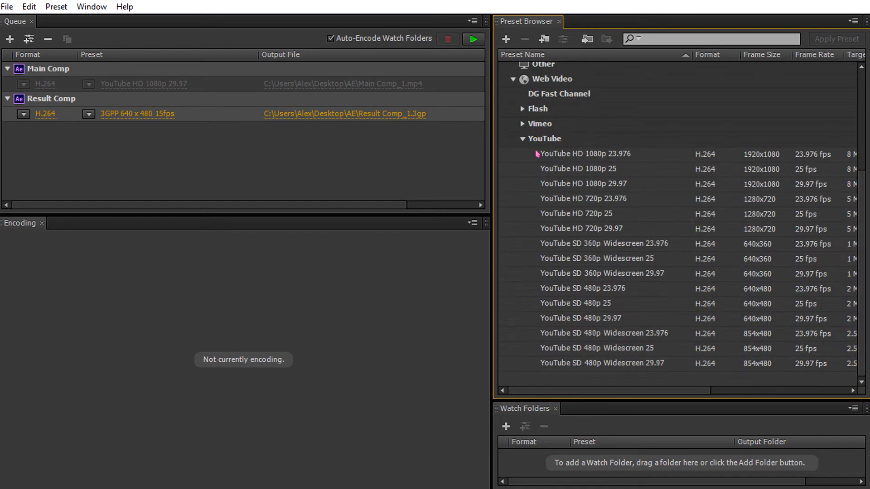
mouse_move(706, 263)
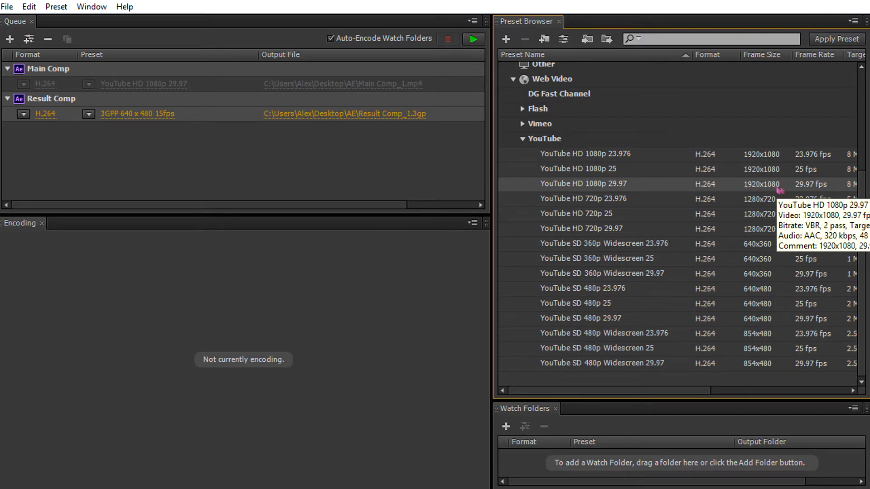
mouse_move(667, 412)
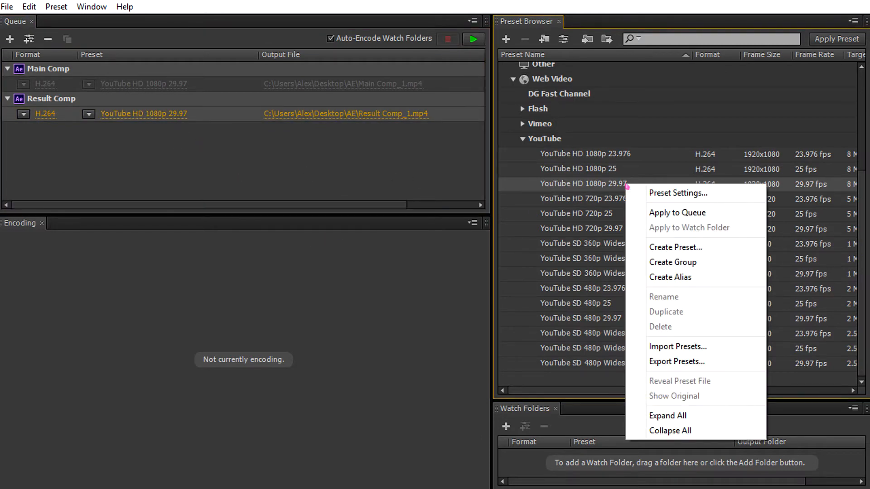
mouse_move(693, 193)
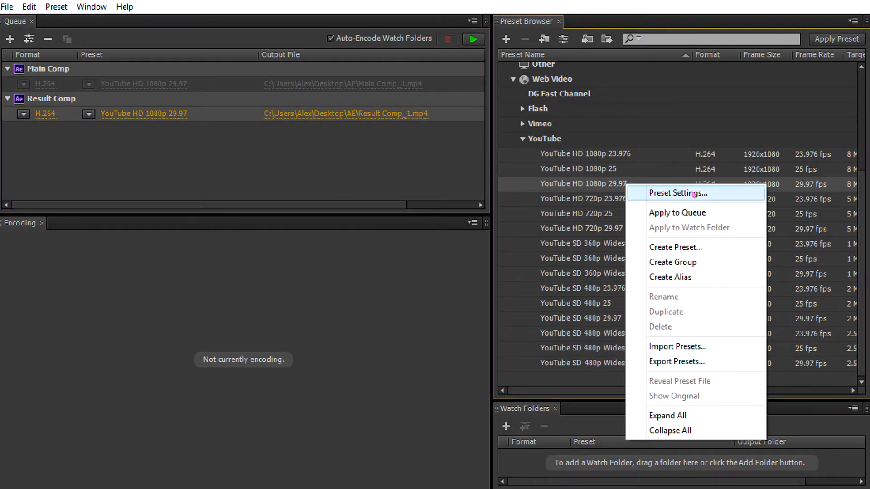
Rename the preset to 'YouTube HD 1080p 60fps' and enable Use Maximum Render Quality
click(678, 193)
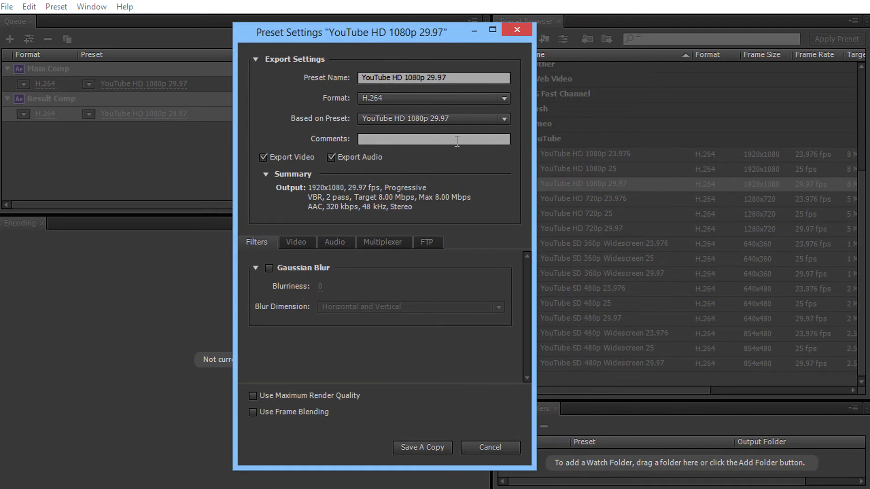
click(434, 78)
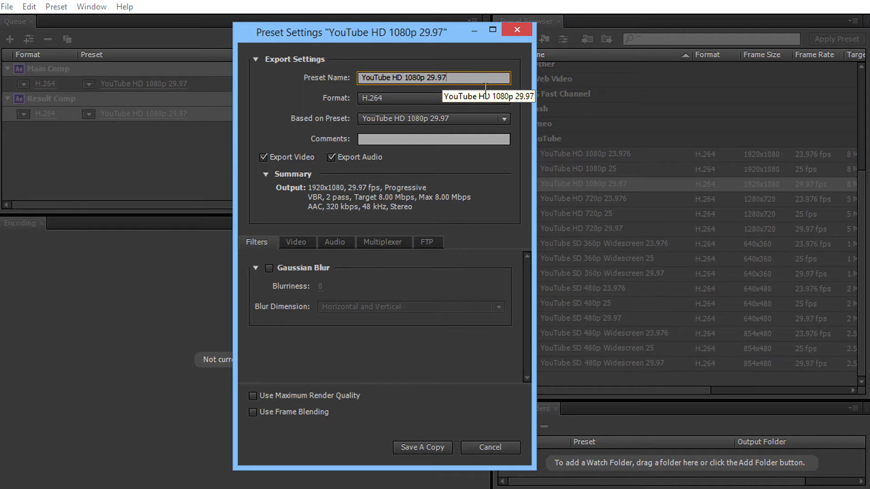
double_click(435, 78)
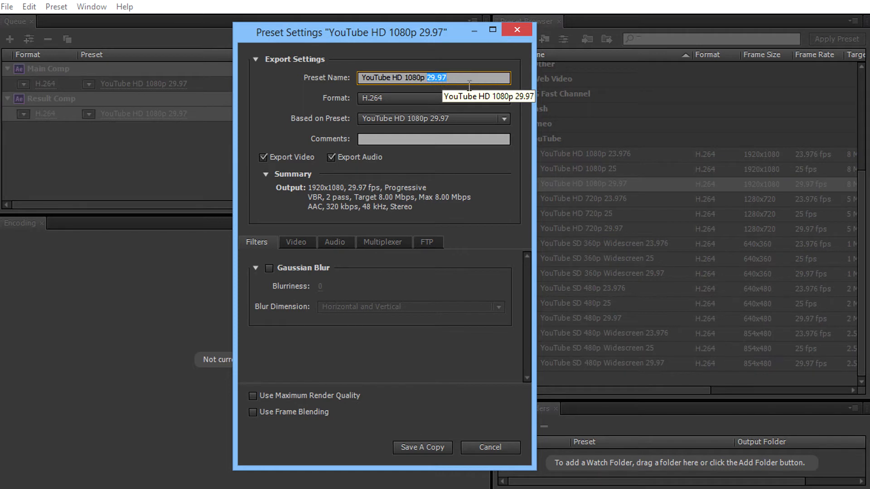
text(60)
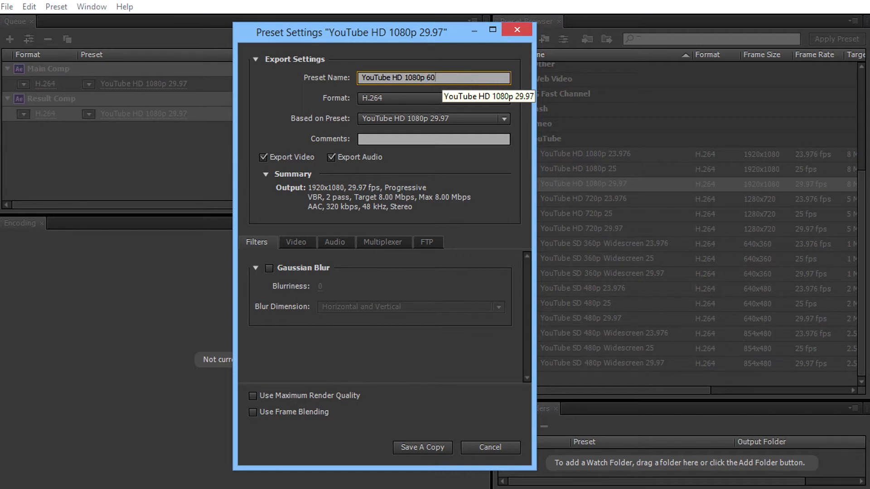
text(fps)
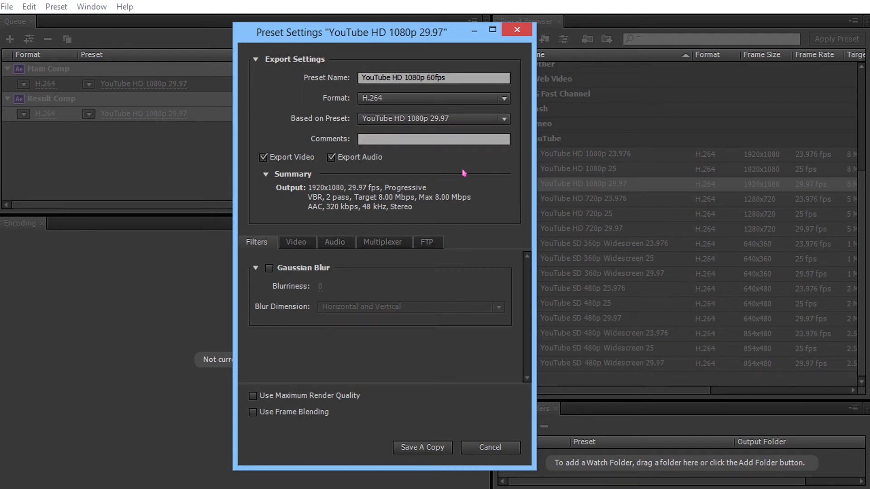
mouse_move(271, 419)
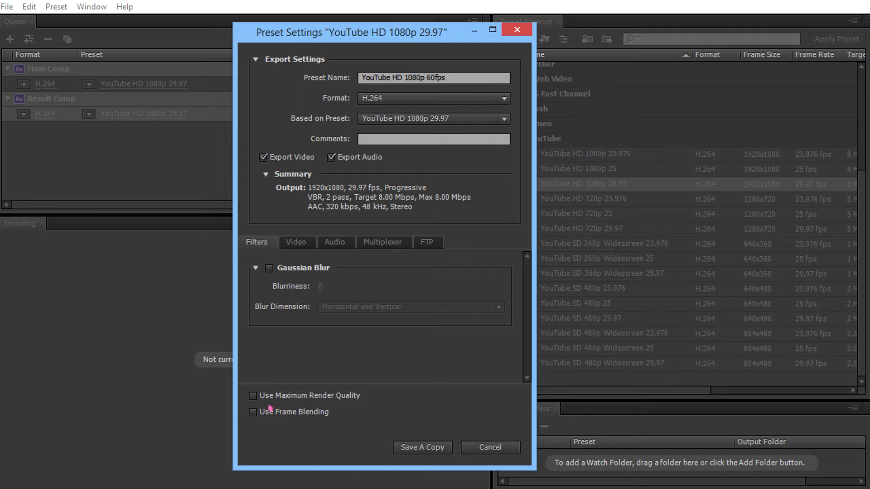
mouse_move(254, 400)
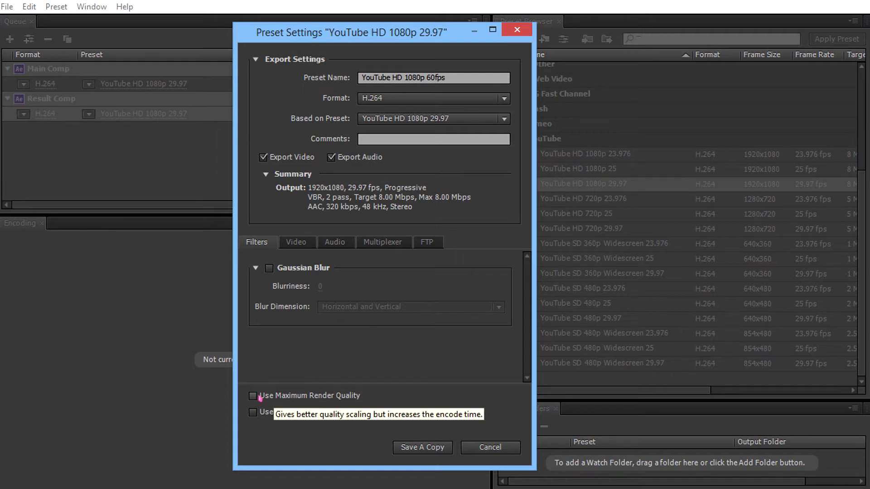
click(253, 396)
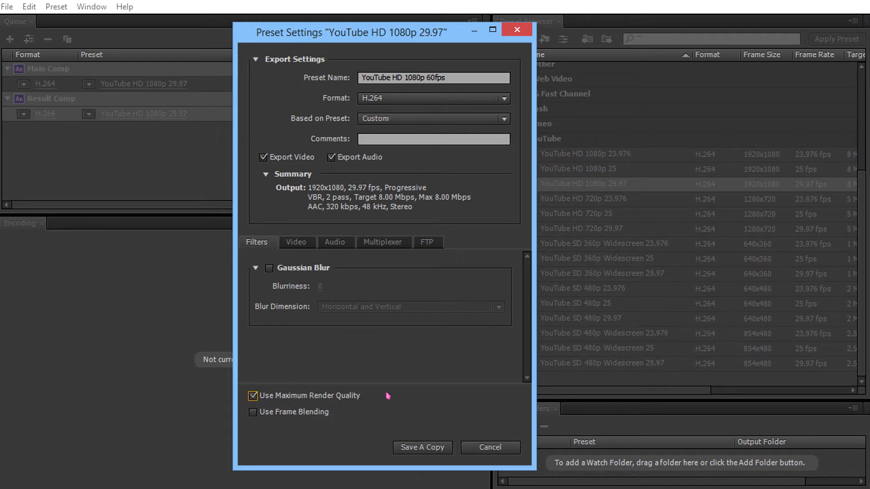
mouse_move(307, 414)
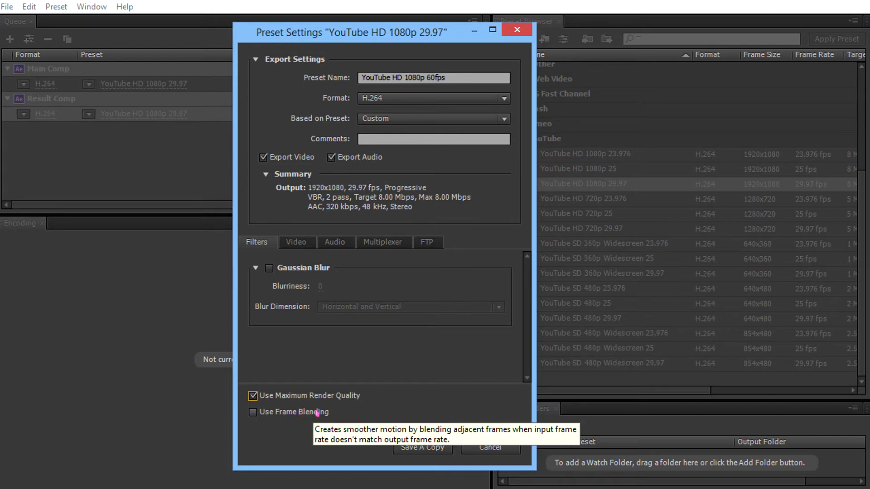
mouse_move(395, 266)
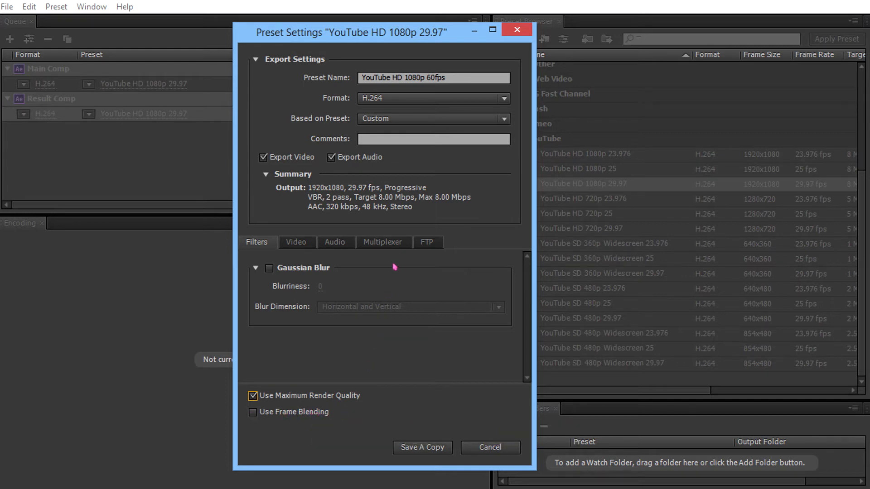
mouse_move(380, 370)
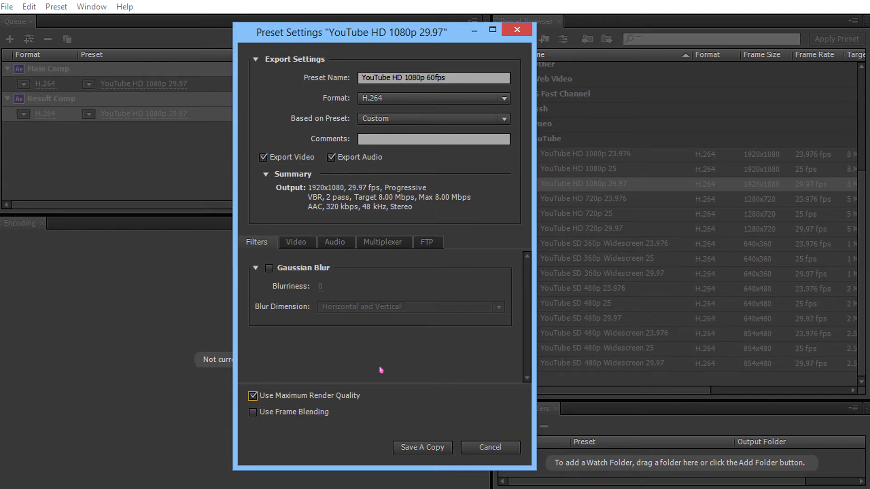
mouse_move(351, 372)
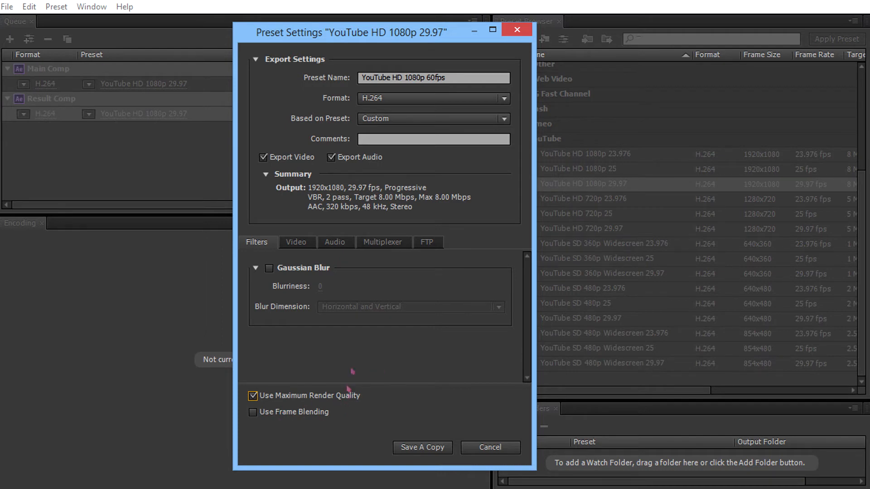
mouse_move(352, 306)
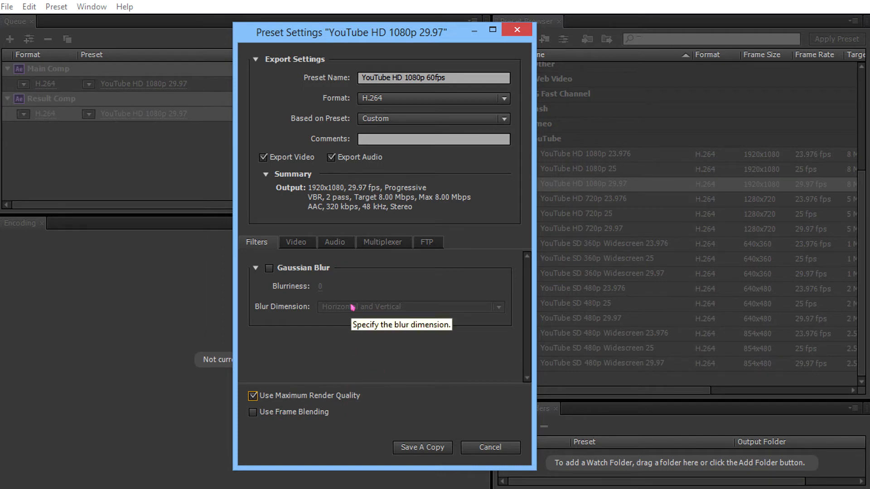
Show the Video settings and expand the Frame Rate list
click(297, 242)
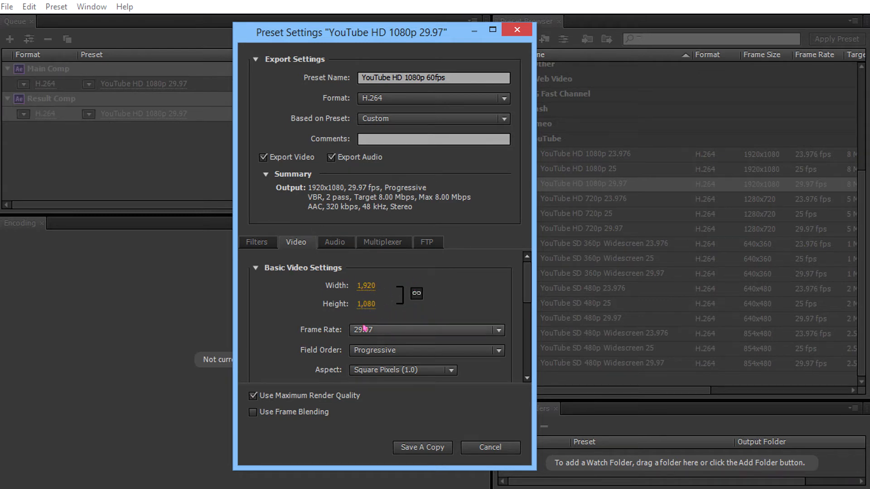
click(498, 330)
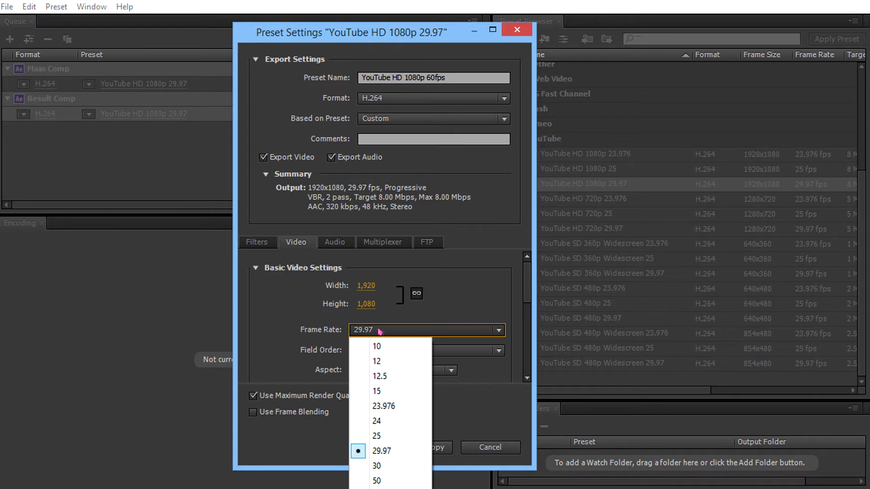
mouse_move(440, 339)
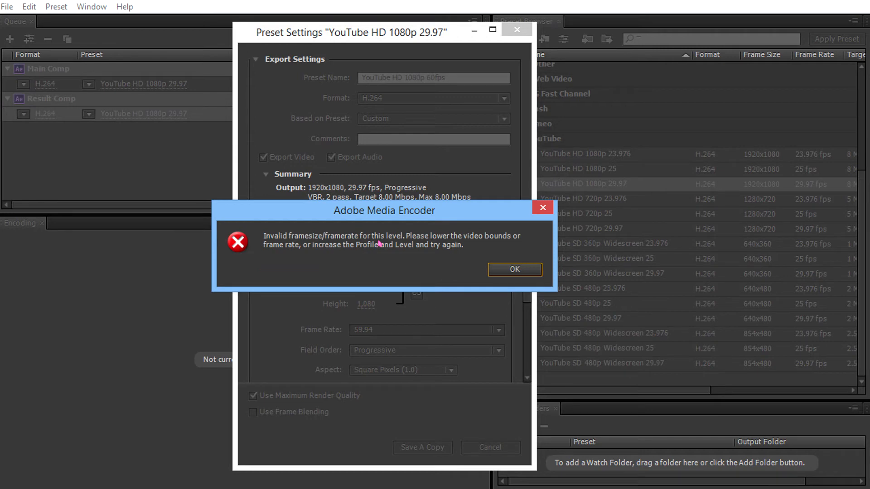
mouse_move(444, 237)
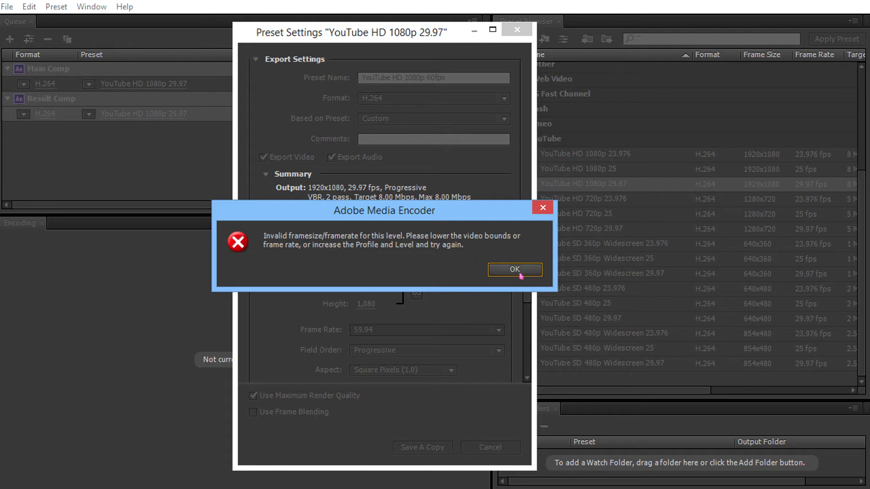
Dismiss the invalid framesize/framerate error and review the Multiplexer and Video settings tabs
click(515, 270)
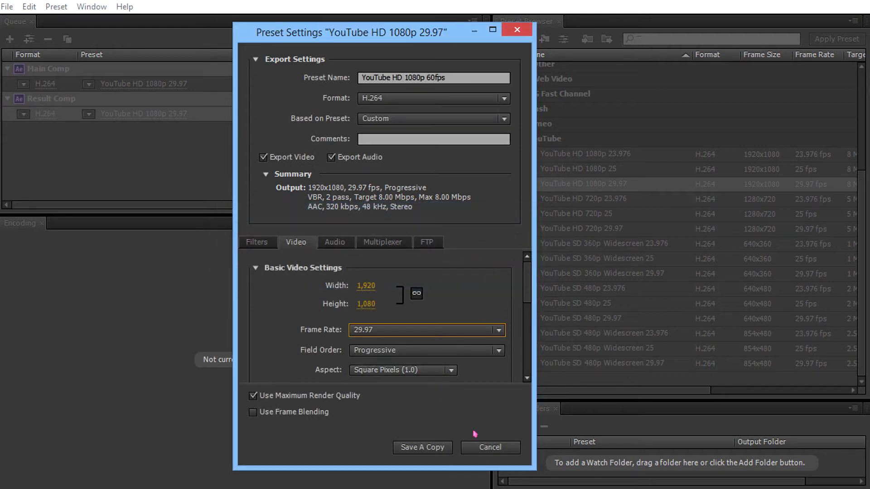
mouse_move(436, 150)
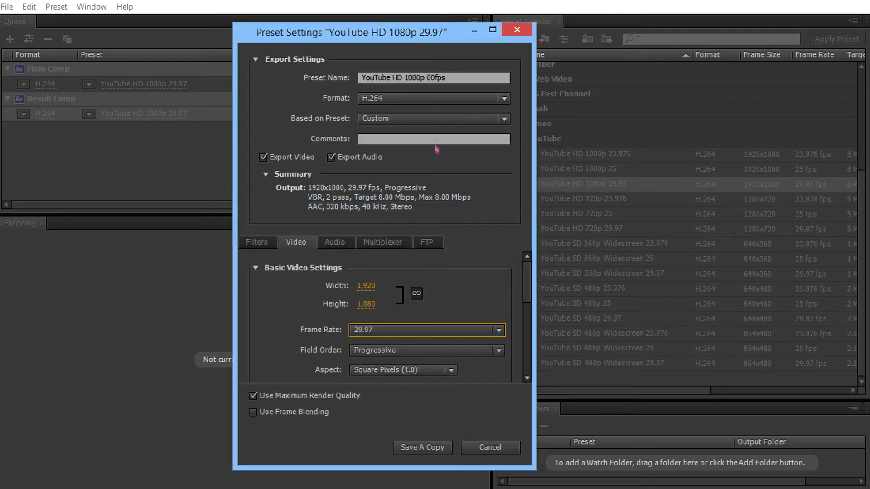
mouse_move(345, 355)
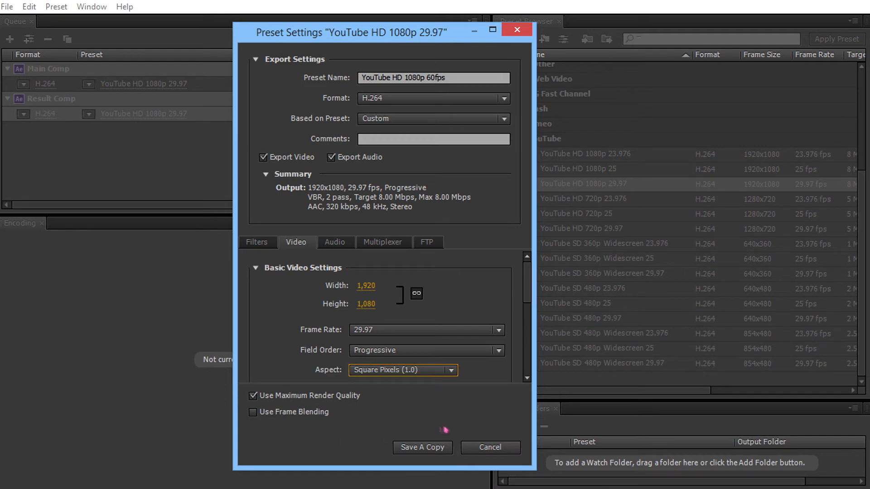
click(382, 242)
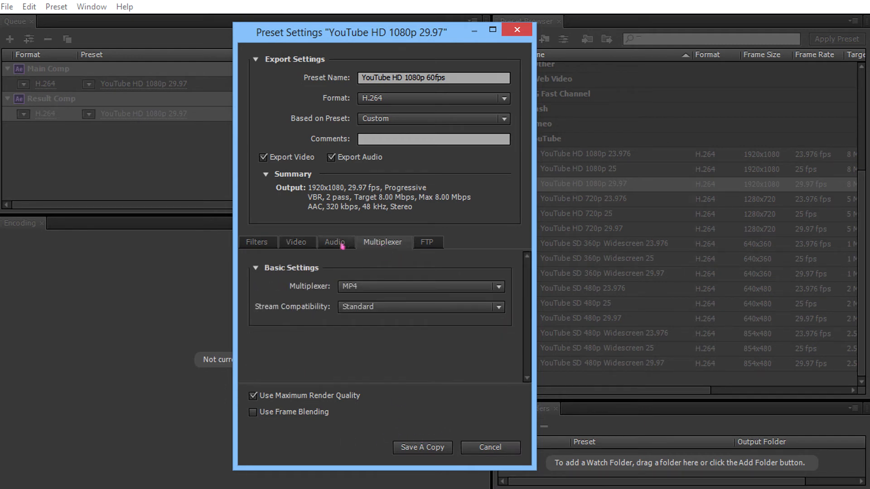
click(296, 242)
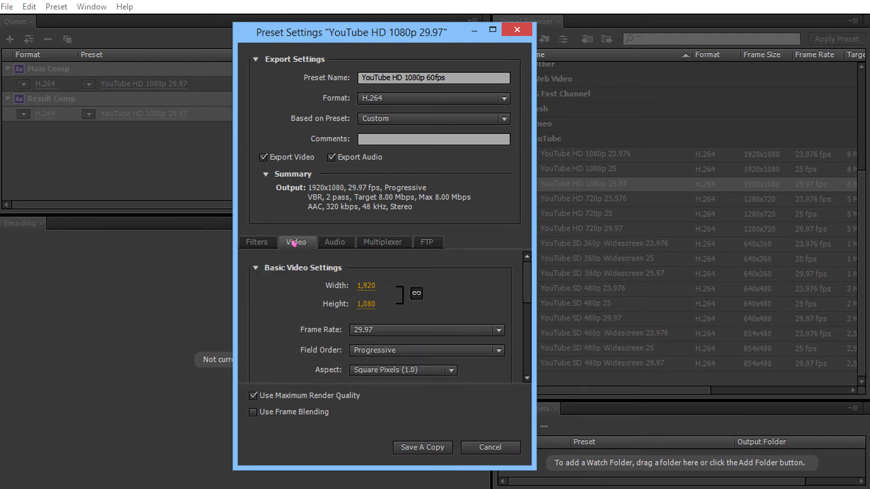
click(336, 242)
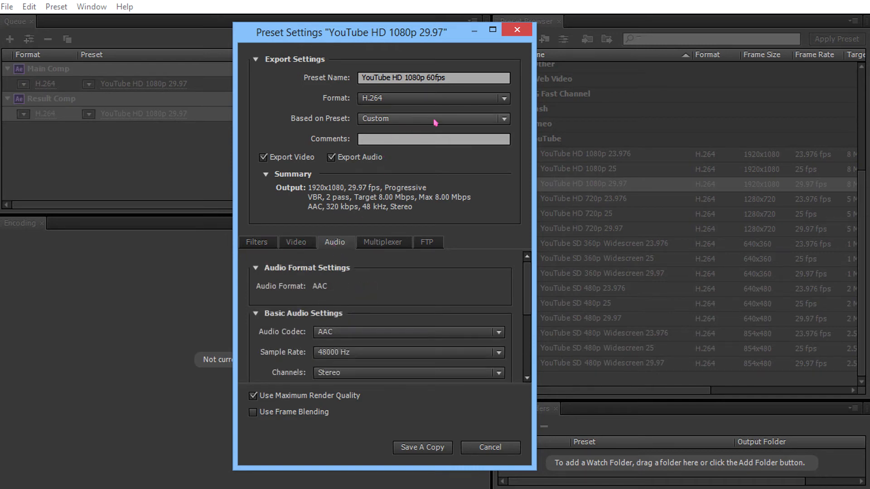
click(296, 242)
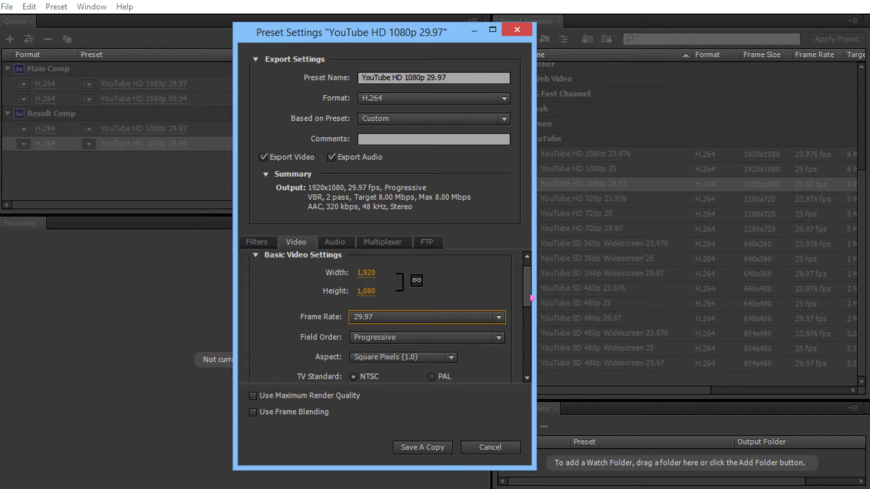
Set Frame Rate to 59.94 and enable Render at Maximum Depth
scroll(down, 3)
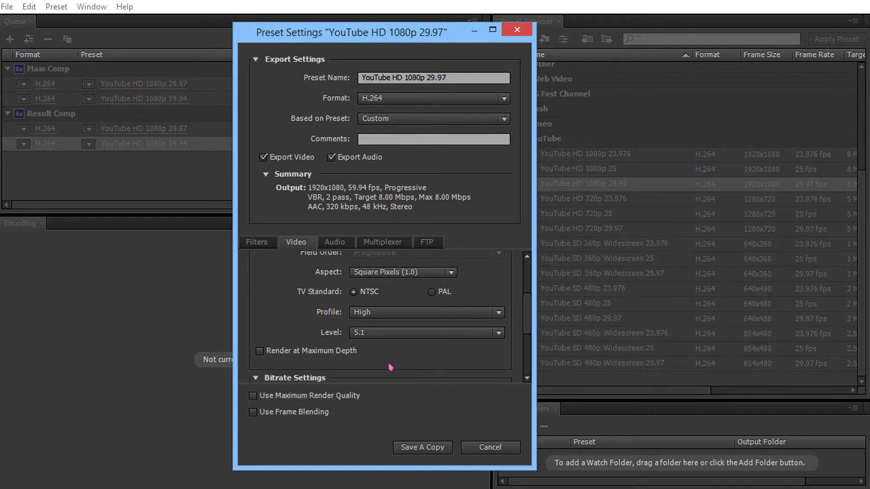
click(259, 351)
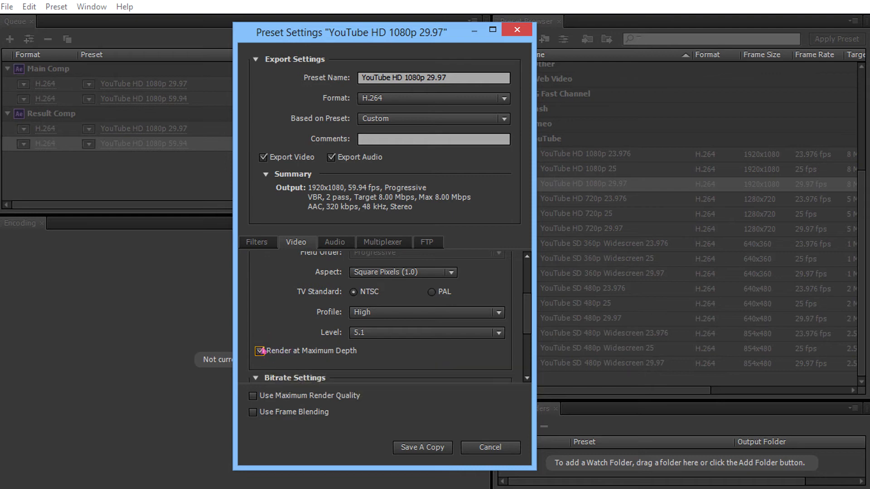
mouse_move(260, 351)
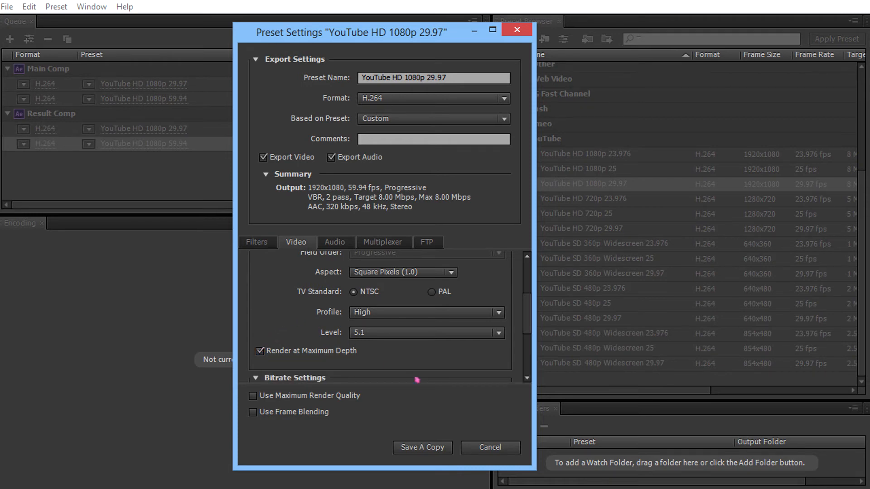
click(498, 272)
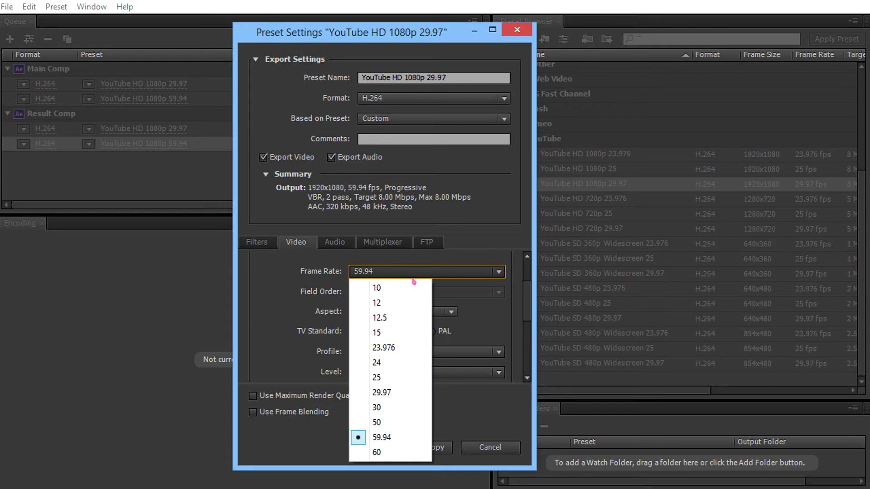
click(381, 438)
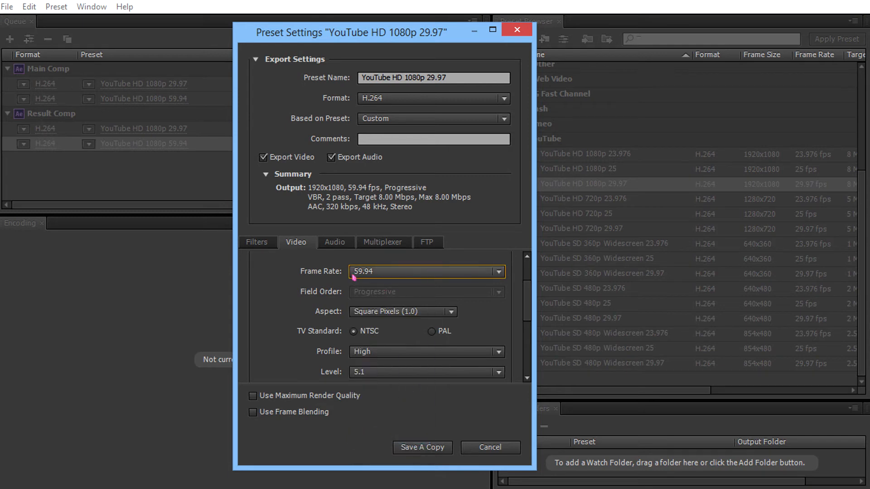
scroll(down, 3)
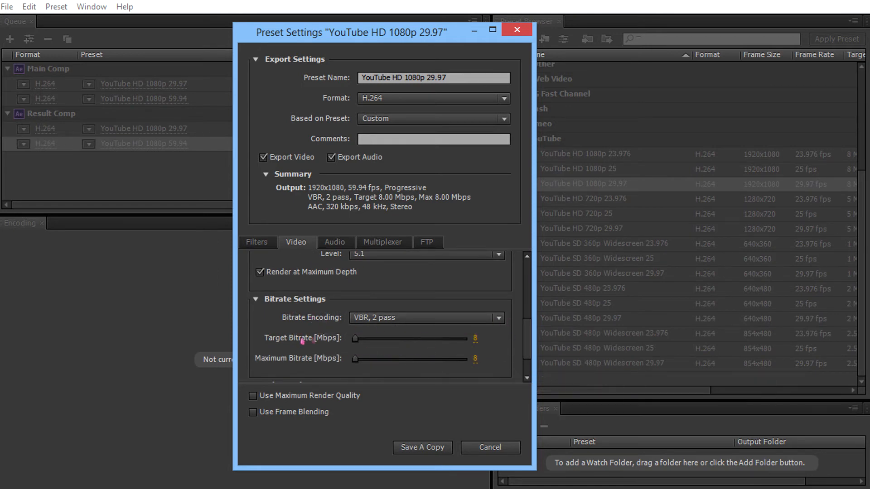
Keep VBR 2-pass bitrate encoding and set the maximum bitrate to 10 Mbps
click(425, 318)
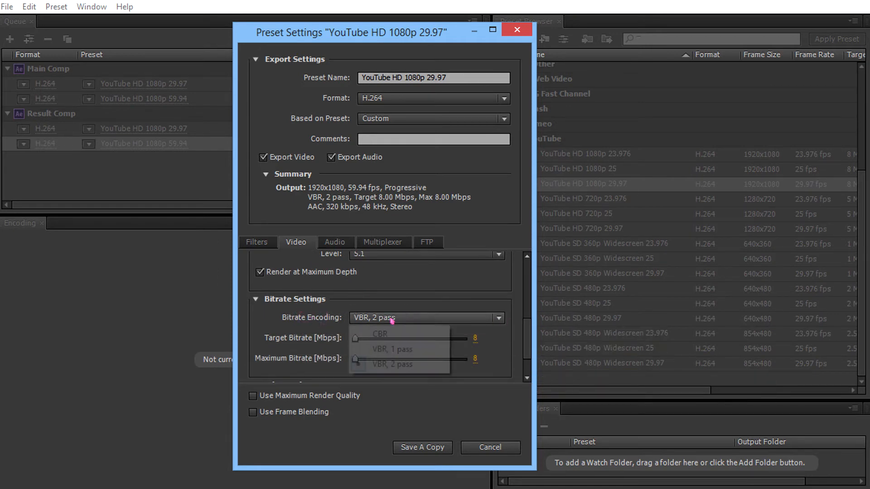
click(392, 364)
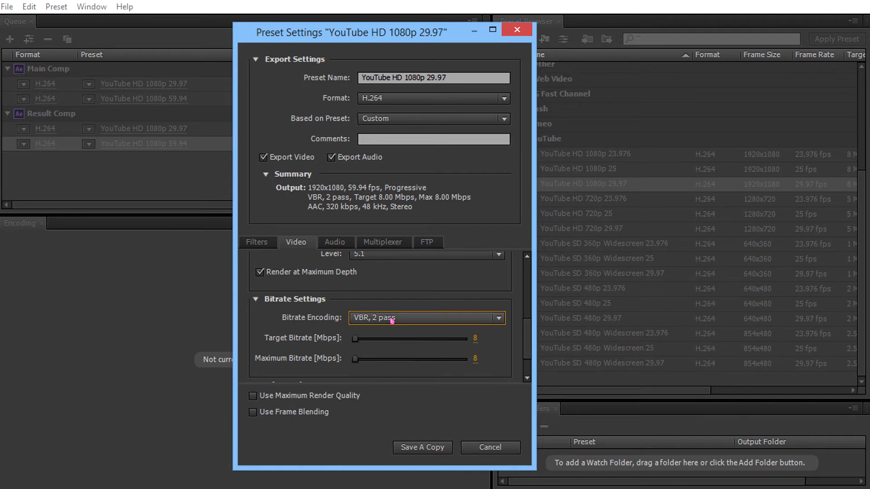
scroll(down, 3)
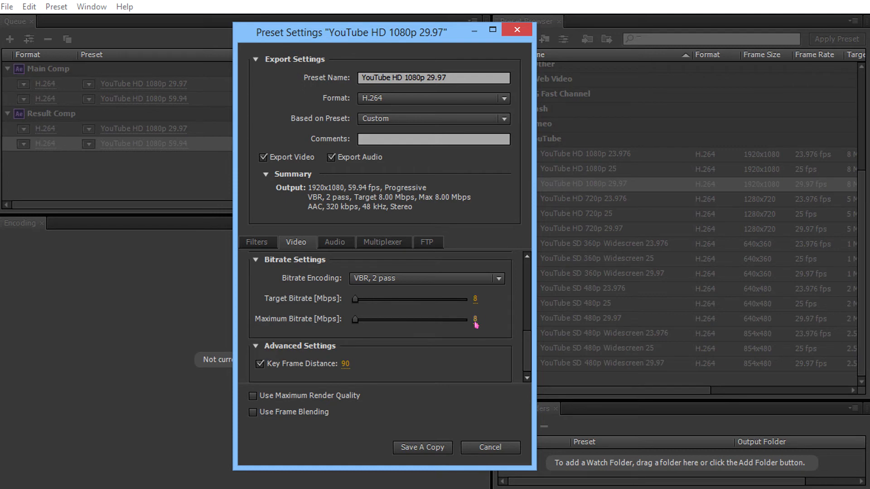
text(10)
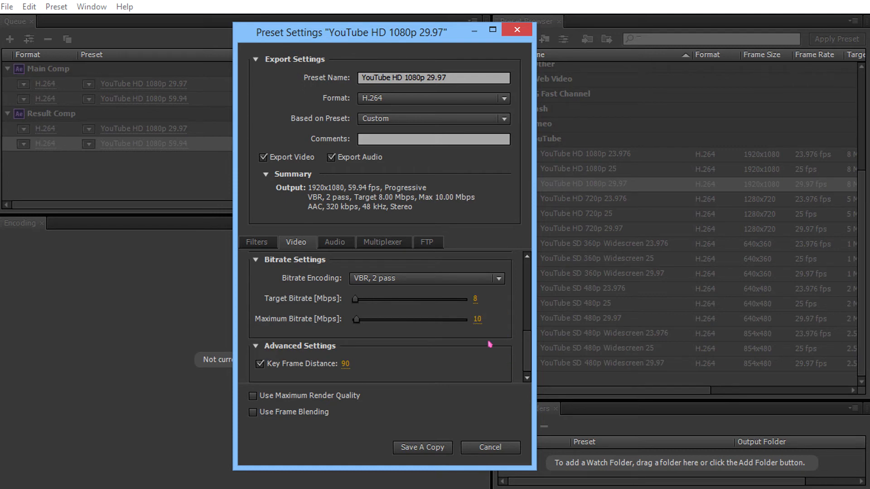
mouse_move(456, 337)
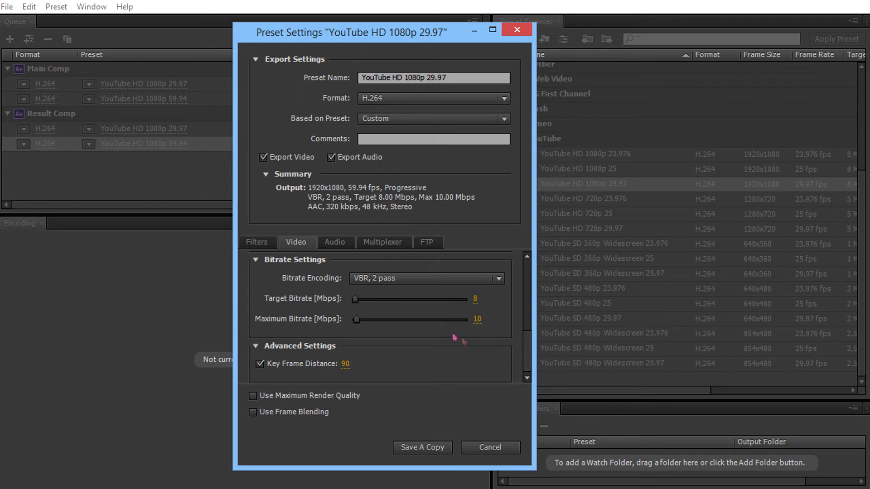
mouse_move(305, 294)
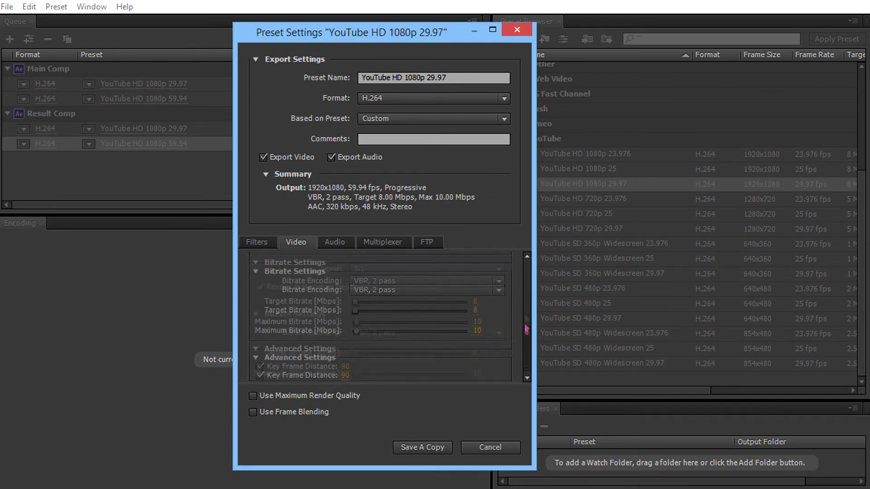
Set the audio sample rate to 44100 Hz, keeping AAC stereo channels
click(336, 242)
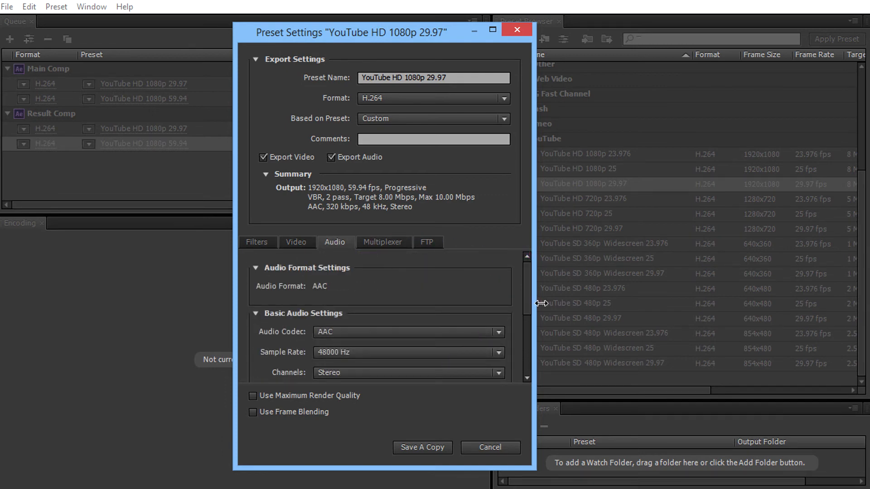
scroll(down, 3)
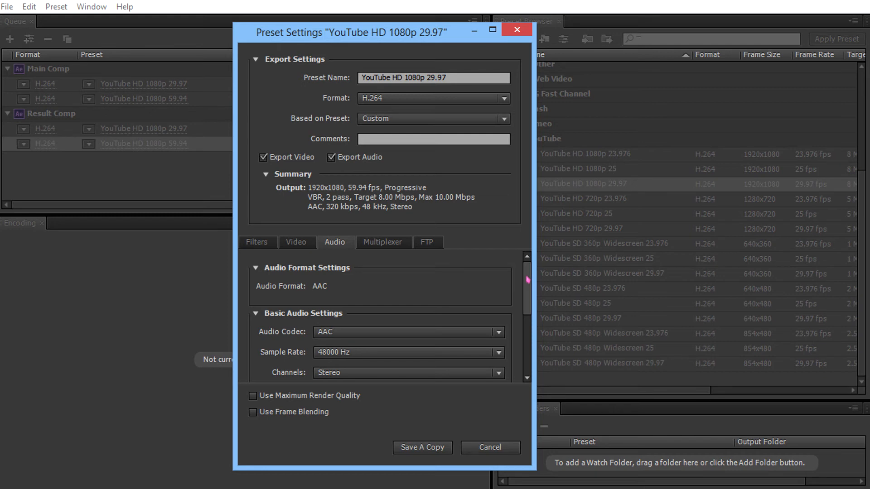
mouse_move(493, 352)
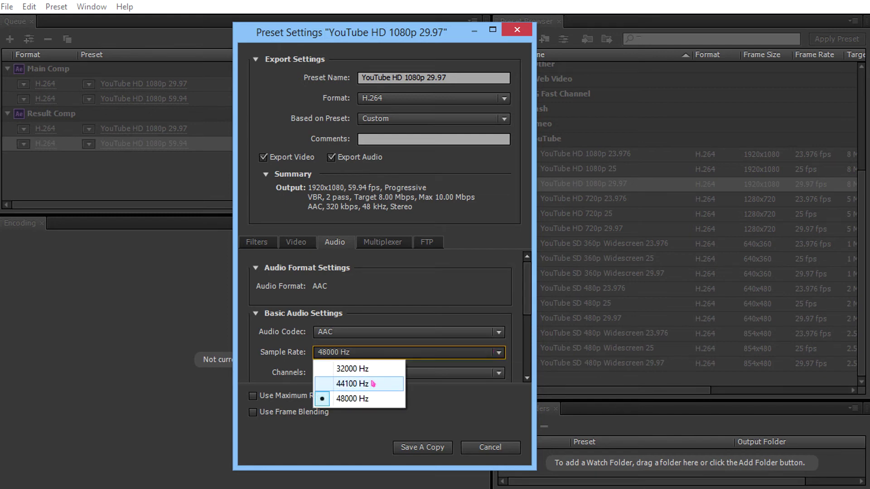
click(352, 385)
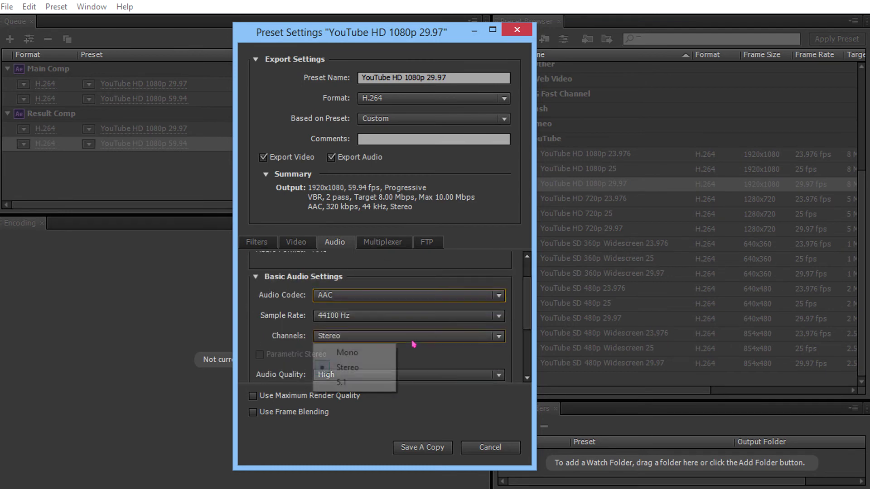
click(348, 368)
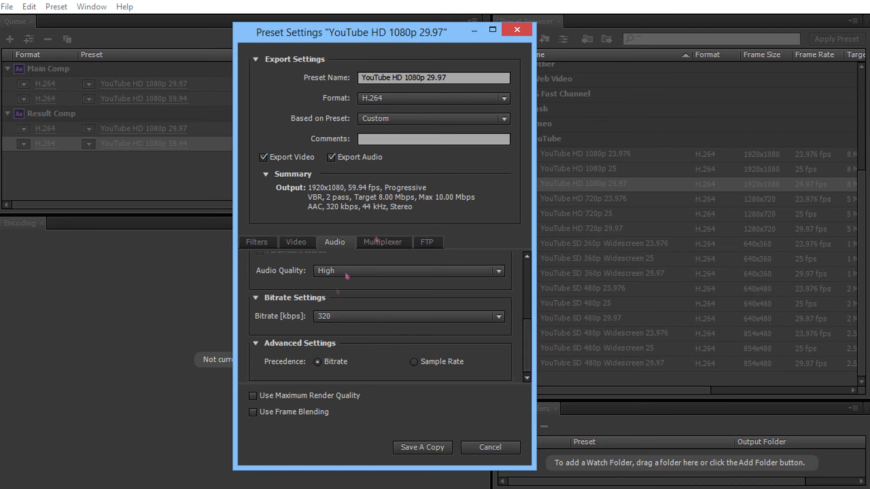
mouse_move(319, 303)
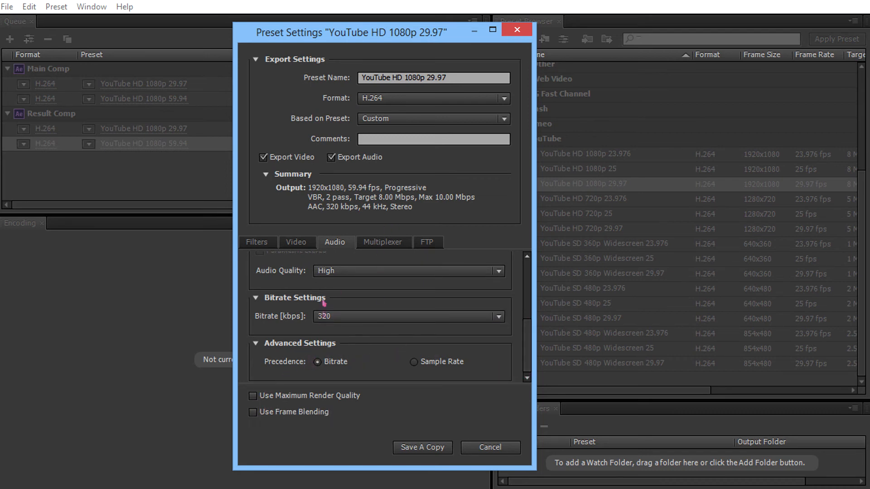
Turn on Use Maximum Render Quality in the video settings
click(295, 242)
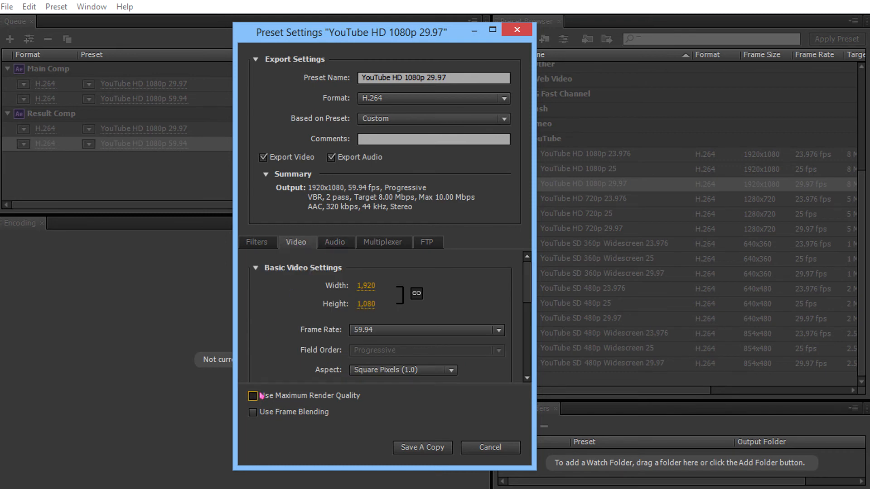
click(253, 396)
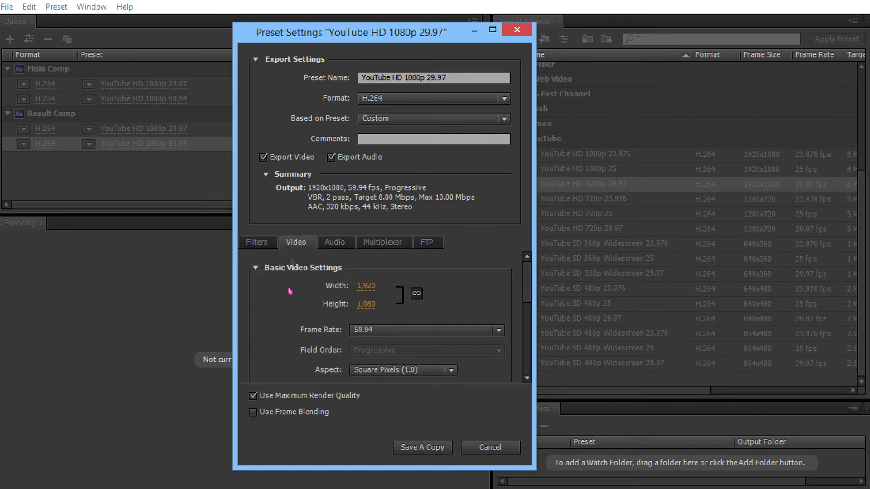
scroll(down, 3)
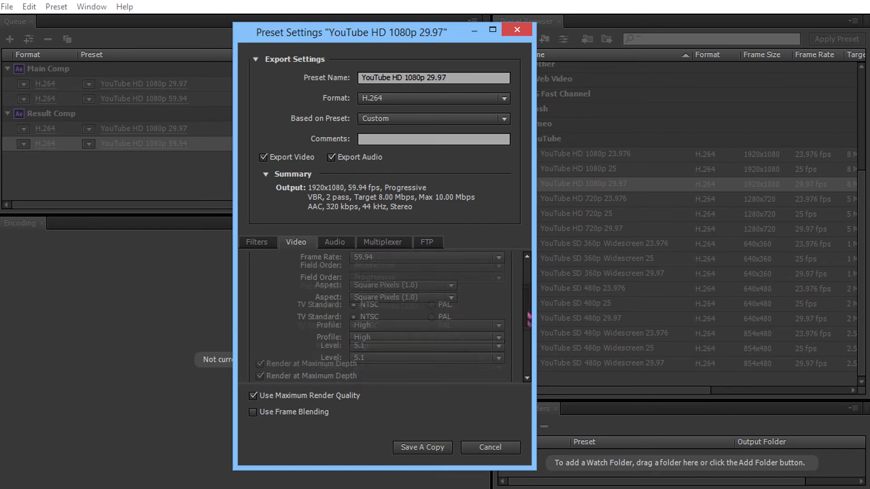
Keep MP4 multiplexing with Standard stream compatibility and review the FTP options
click(382, 242)
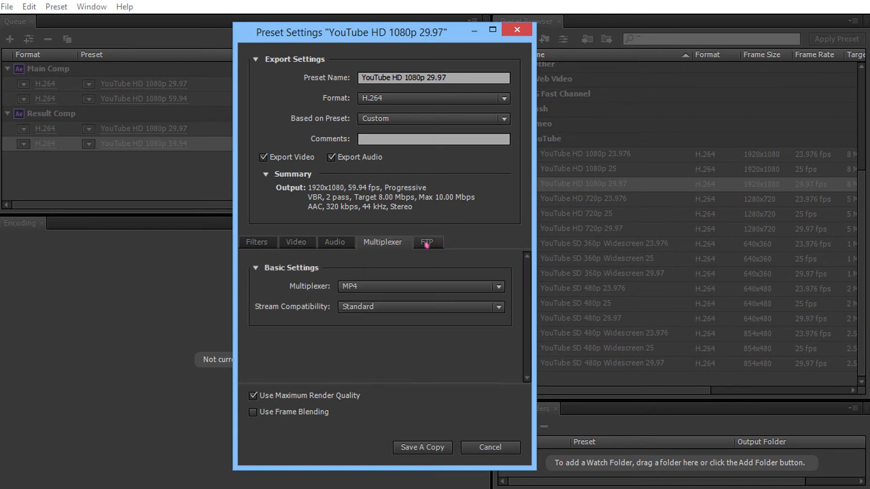
click(420, 307)
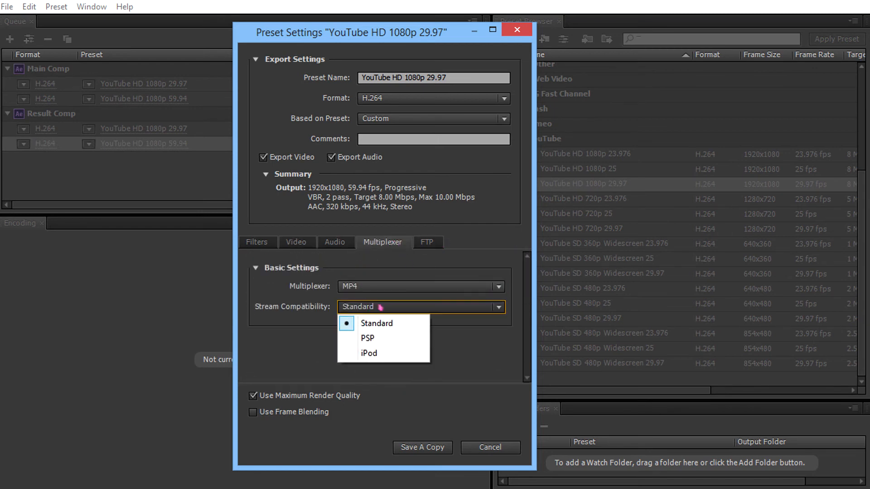
click(378, 323)
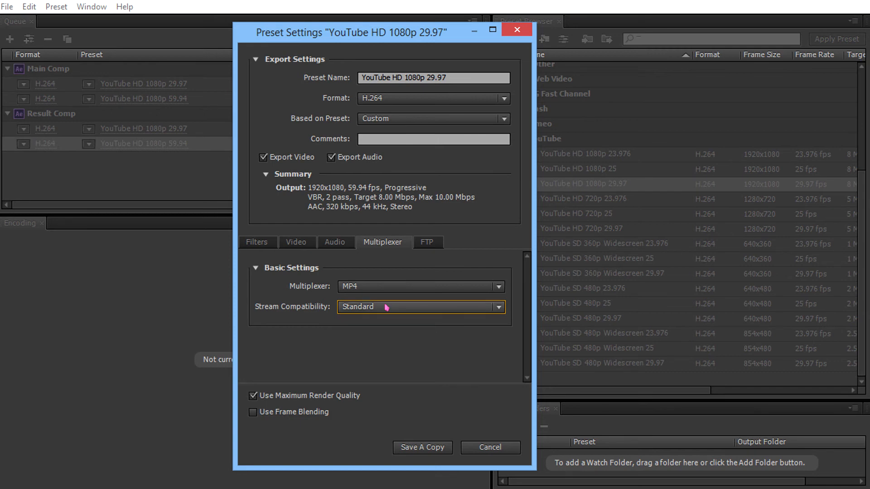
mouse_move(431, 249)
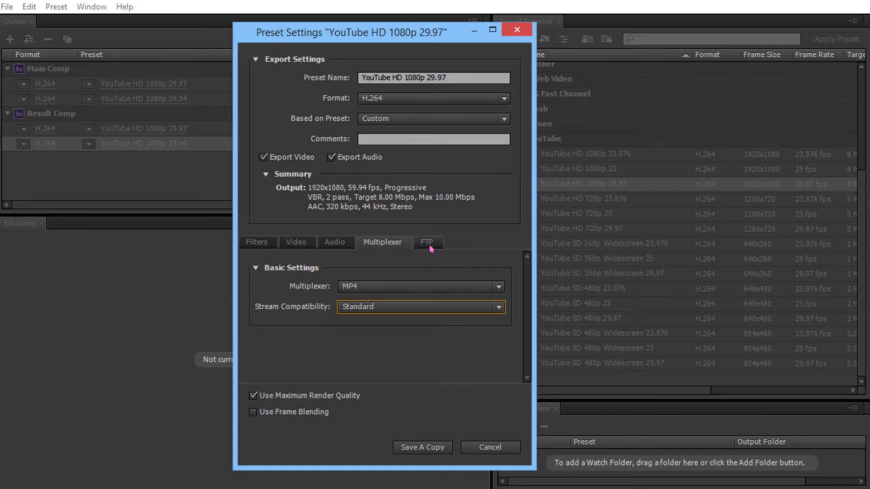
click(428, 243)
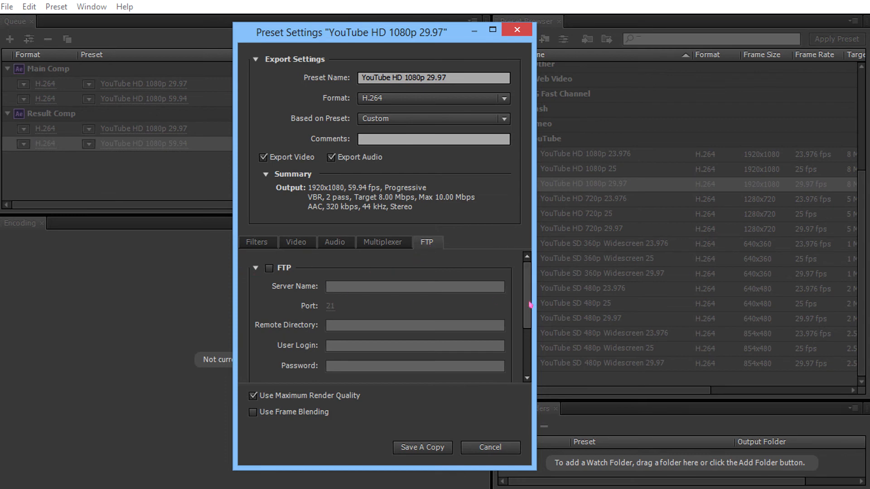
Review the filter options and select the preset name field for renaming
click(256, 242)
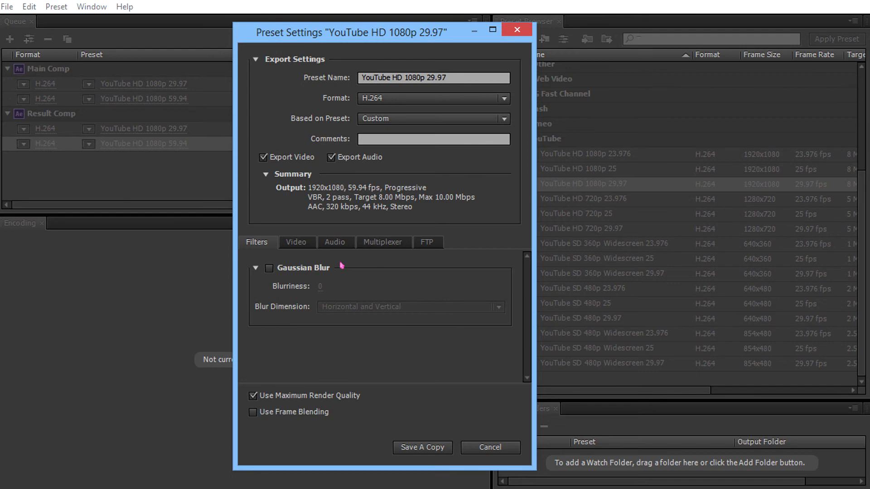
mouse_move(265, 439)
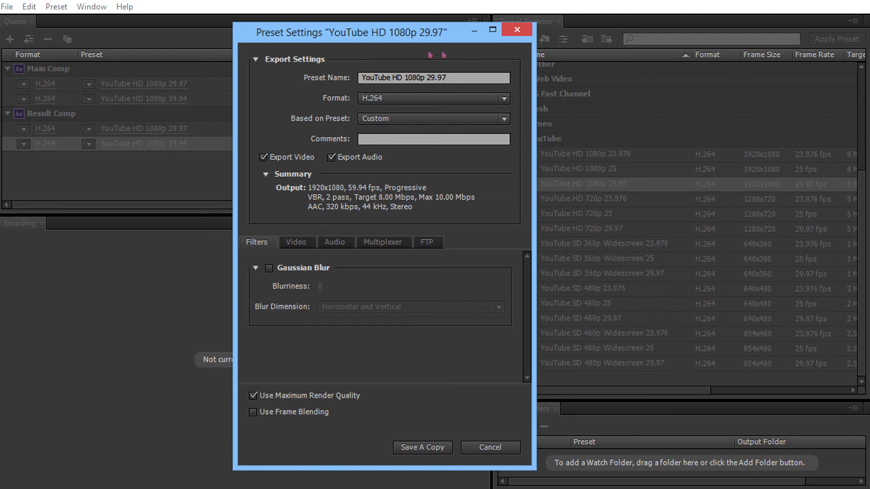
click(433, 78)
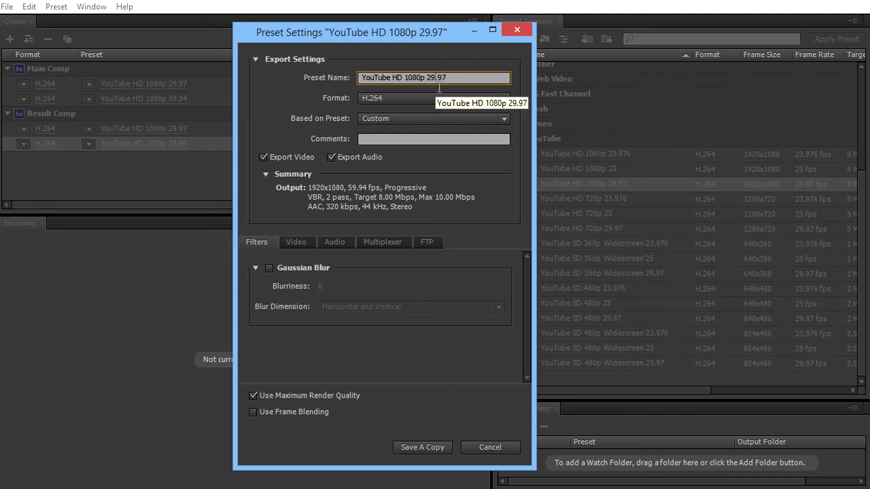
mouse_move(539, 132)
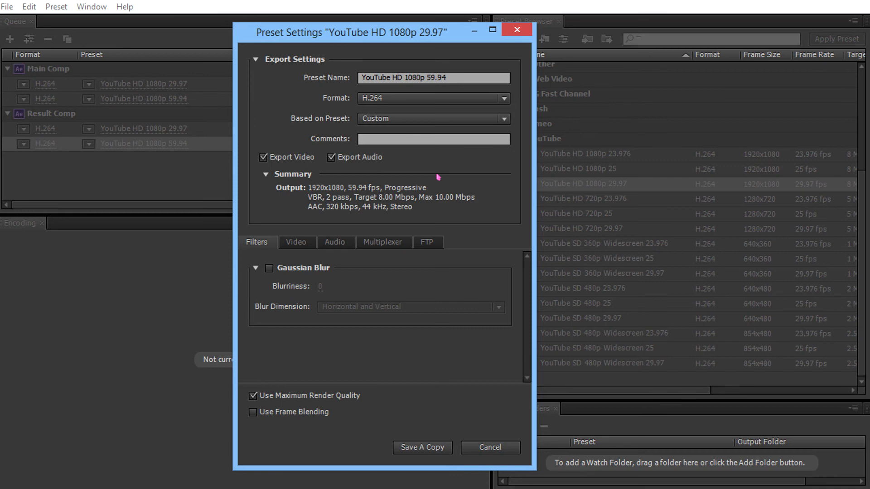
mouse_move(423, 448)
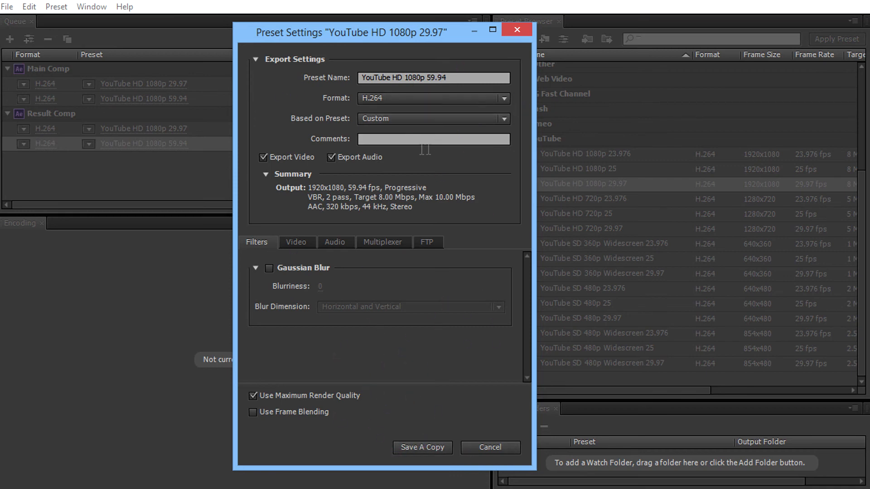
mouse_move(352, 201)
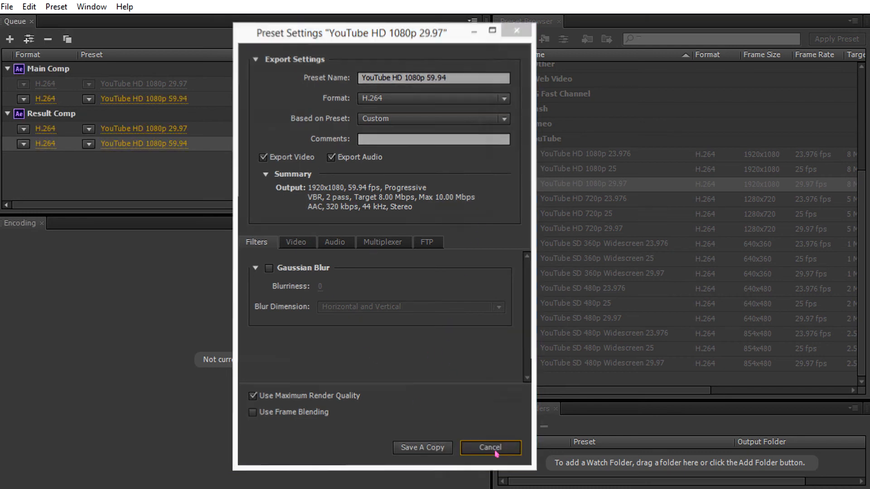
Cancel the preset settings, keep H.264 format, and move the 29.97 output below the 59.94 one
click(491, 447)
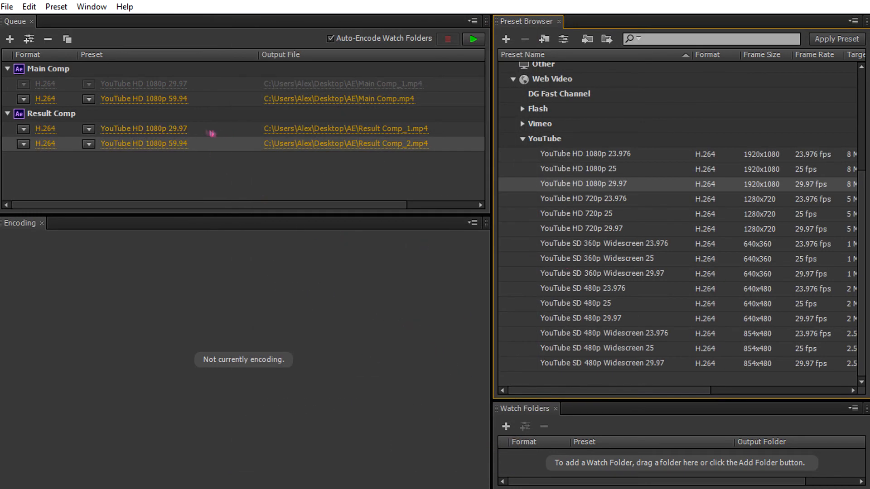
click(89, 128)
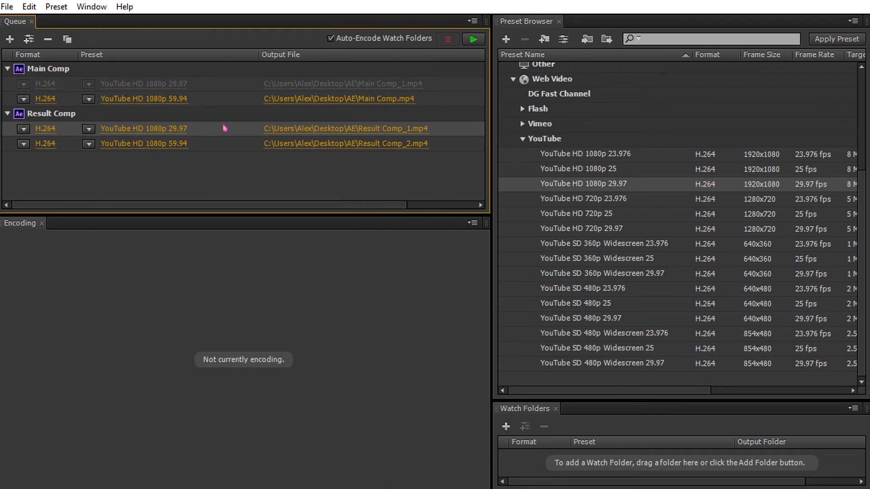
click(22, 129)
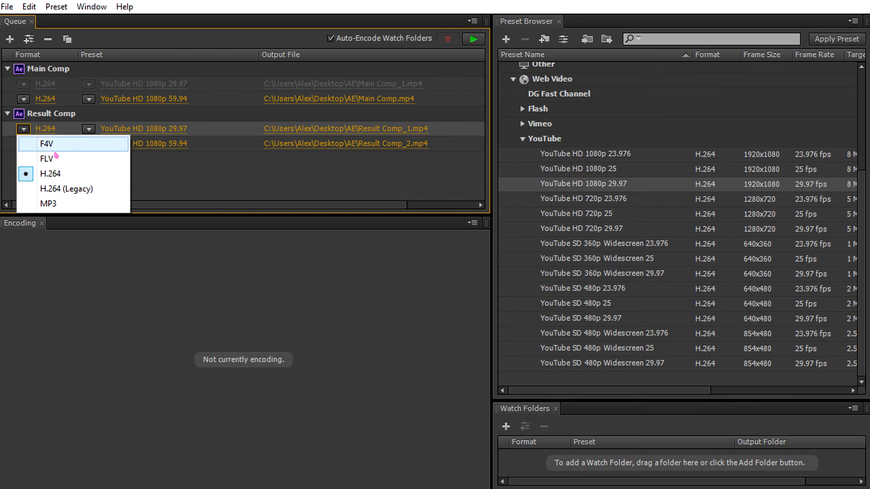
click(50, 173)
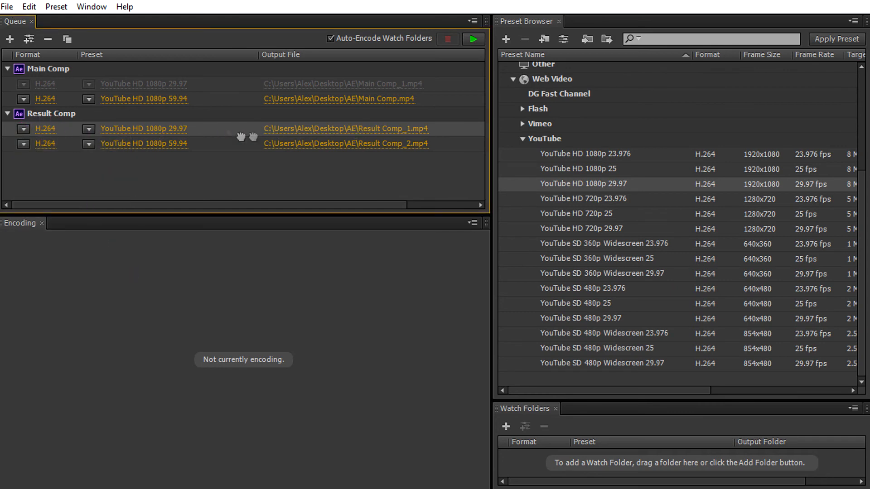
drag(167, 129, 166, 143)
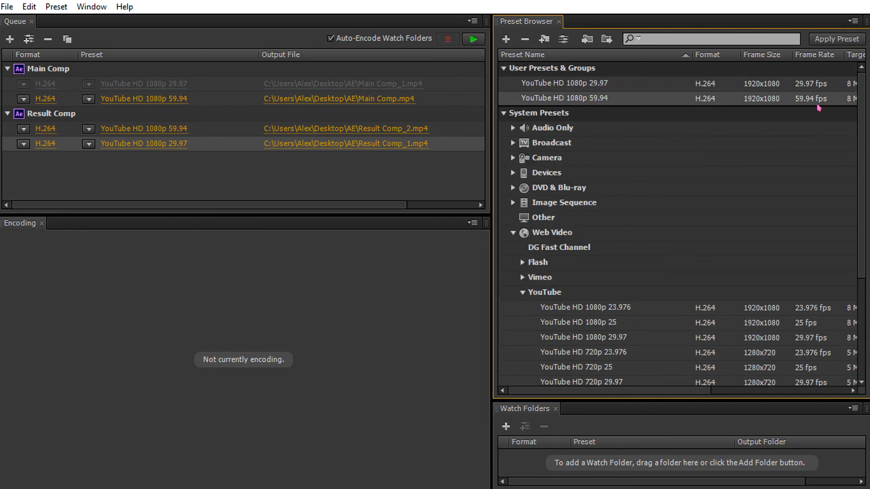
mouse_move(606, 107)
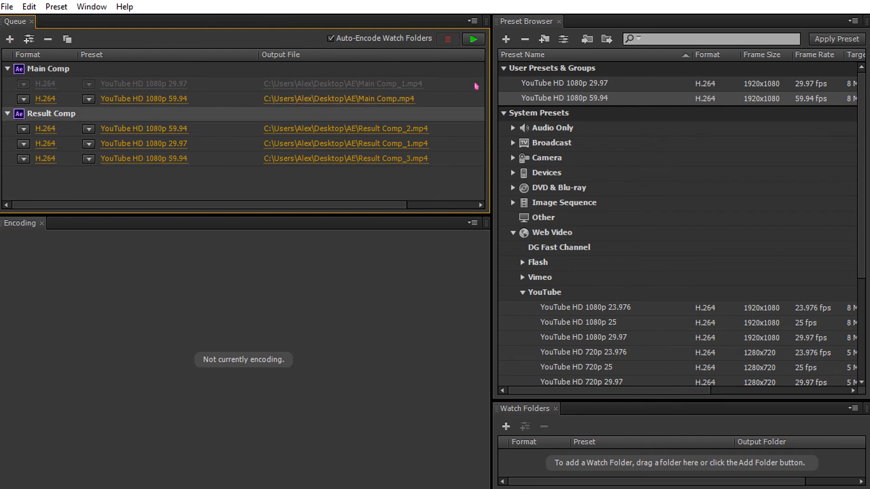
mouse_move(475, 41)
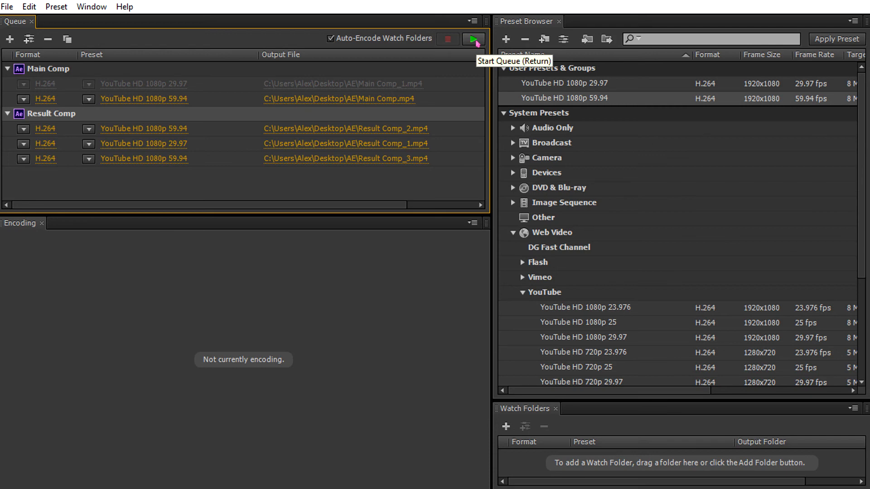
mouse_move(180, 123)
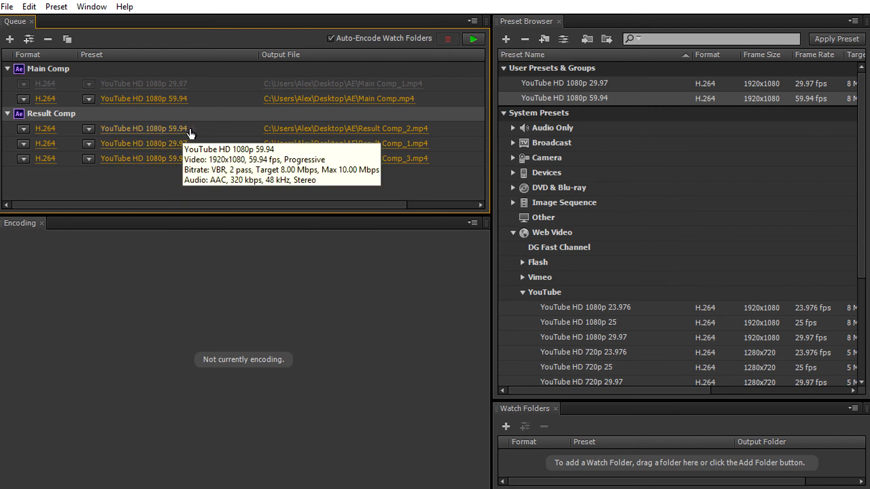
mouse_move(366, 29)
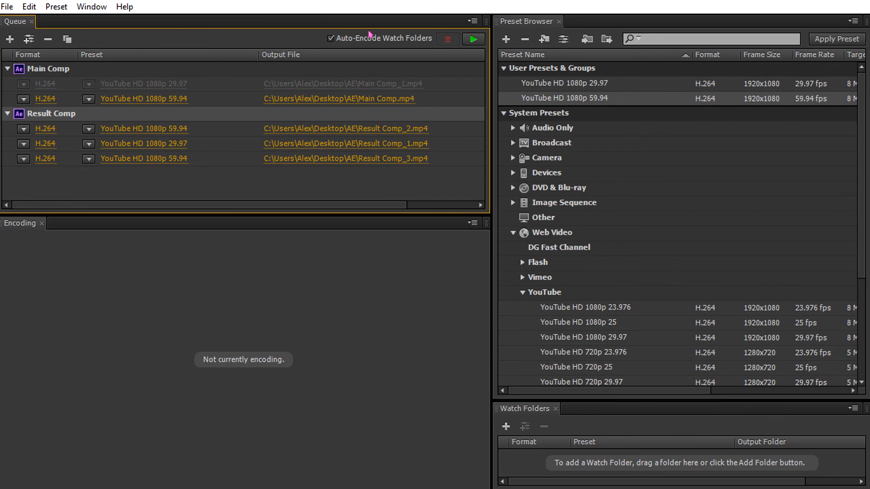
mouse_move(173, 172)
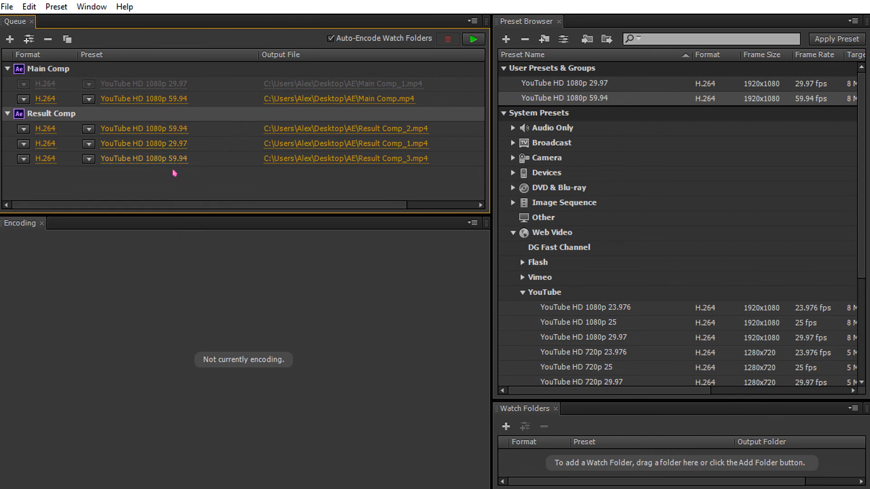
mouse_move(184, 169)
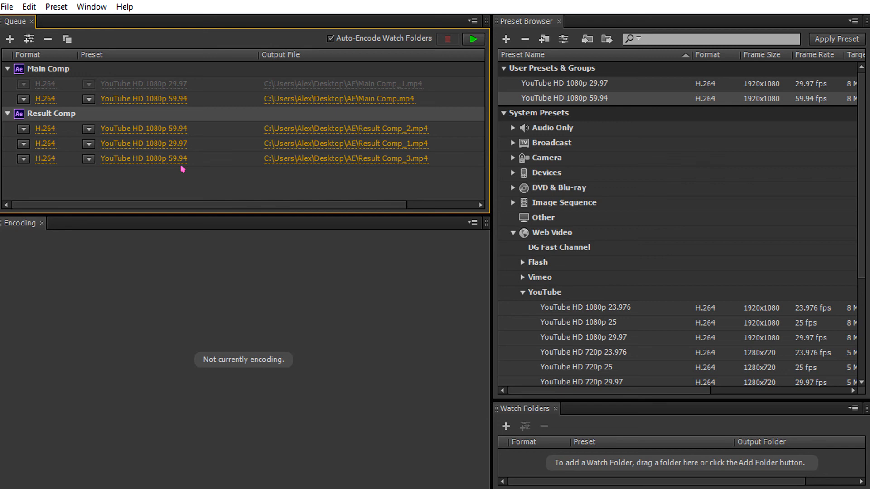
mouse_move(219, 181)
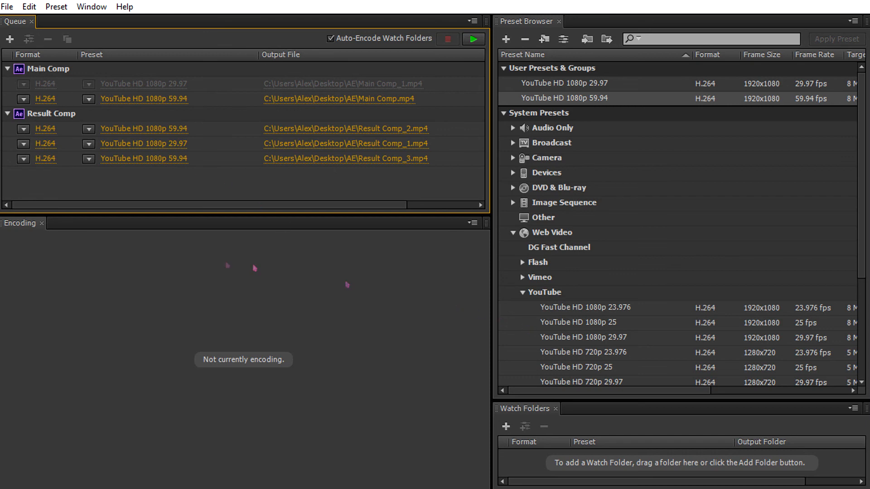
mouse_move(359, 376)
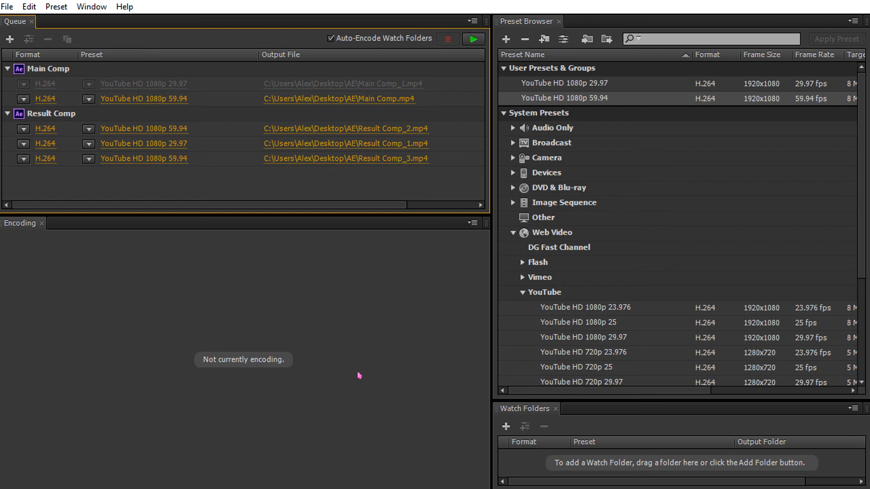
mouse_move(361, 343)
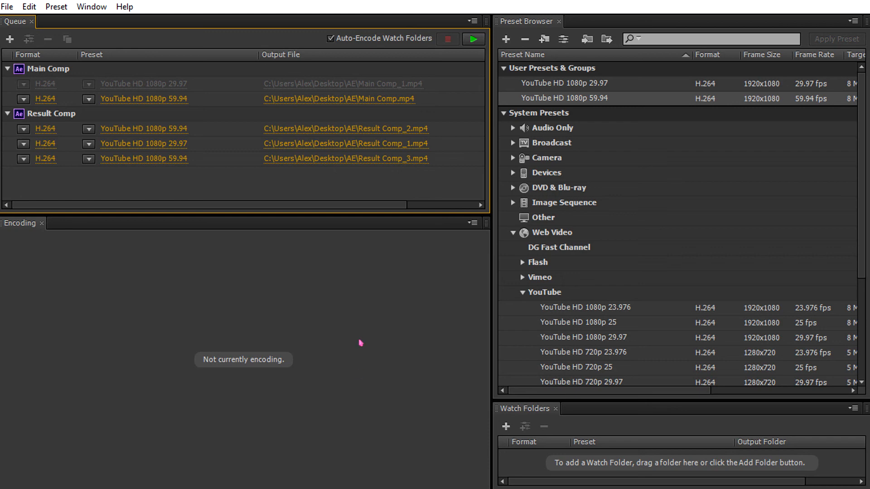
mouse_move(322, 214)
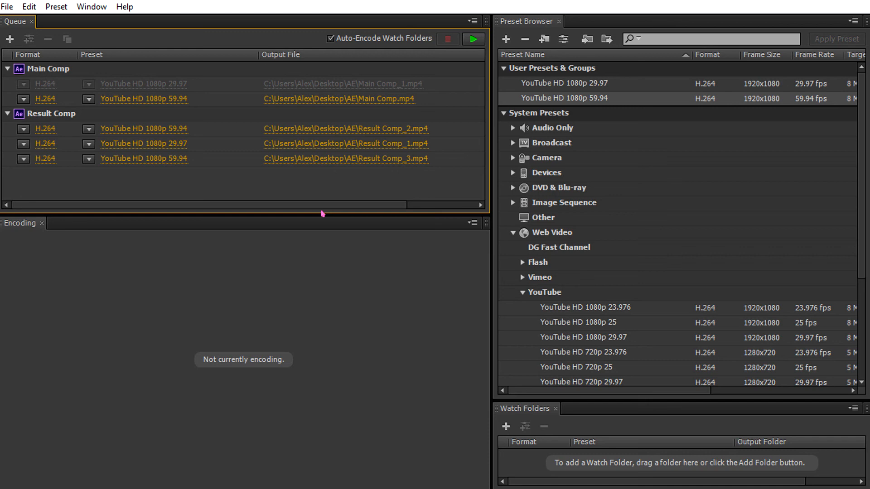
mouse_move(103, 295)
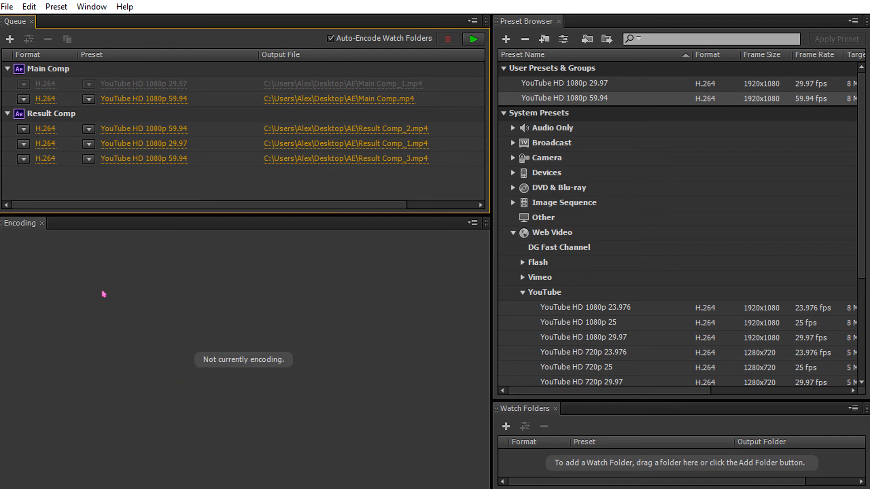
mouse_move(479, 301)
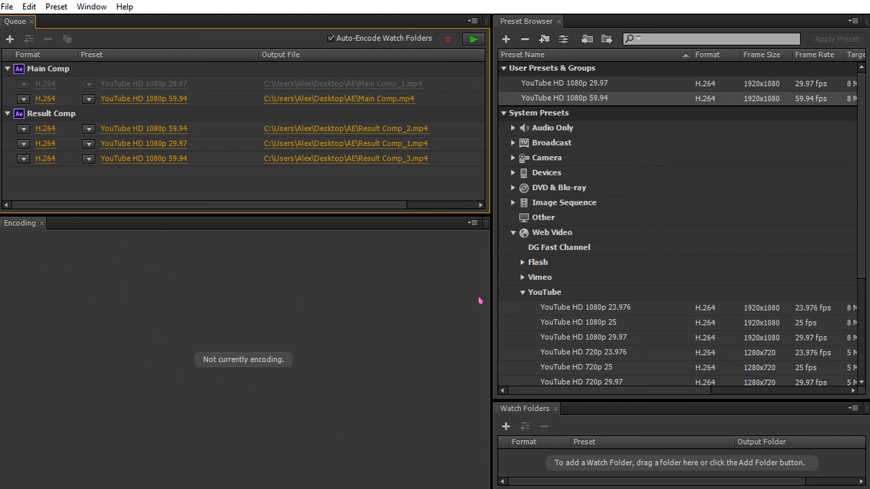
mouse_move(508, 267)
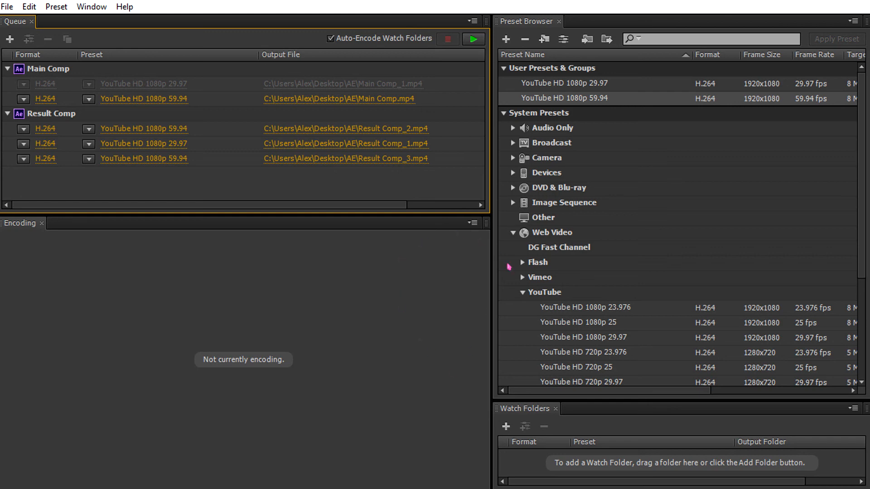
mouse_move(498, 252)
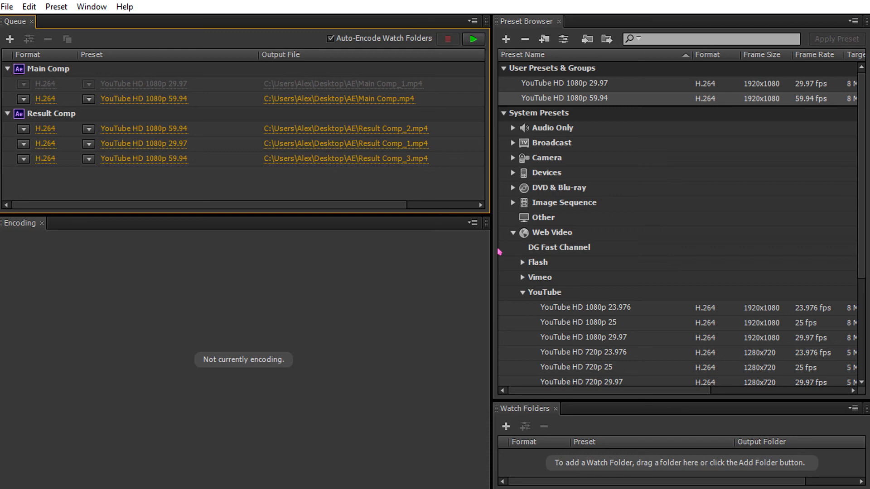
mouse_move(401, 243)
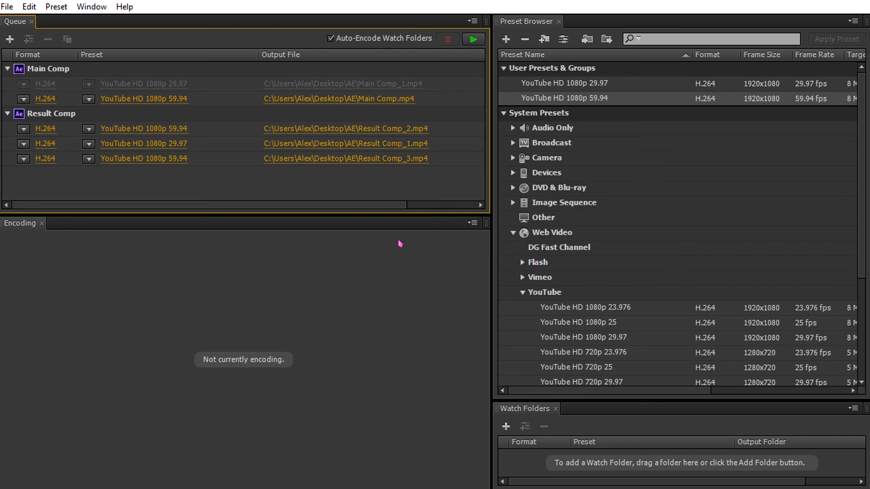
mouse_move(343, 324)
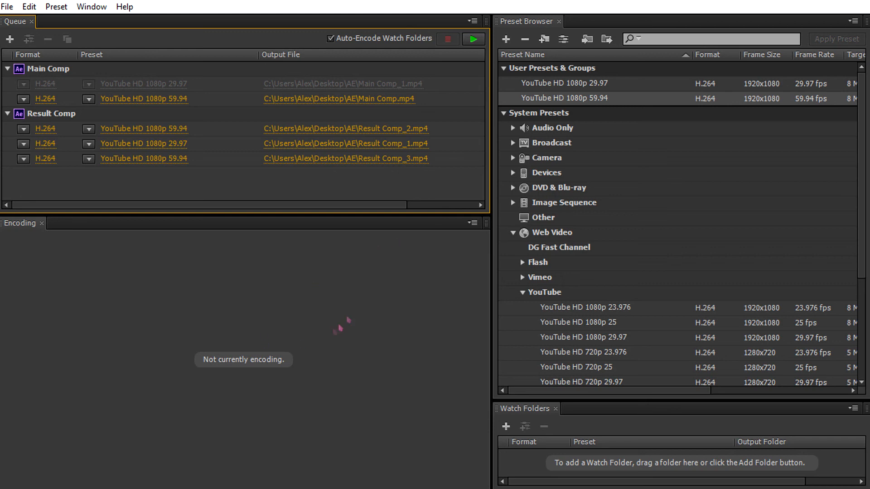
mouse_move(296, 344)
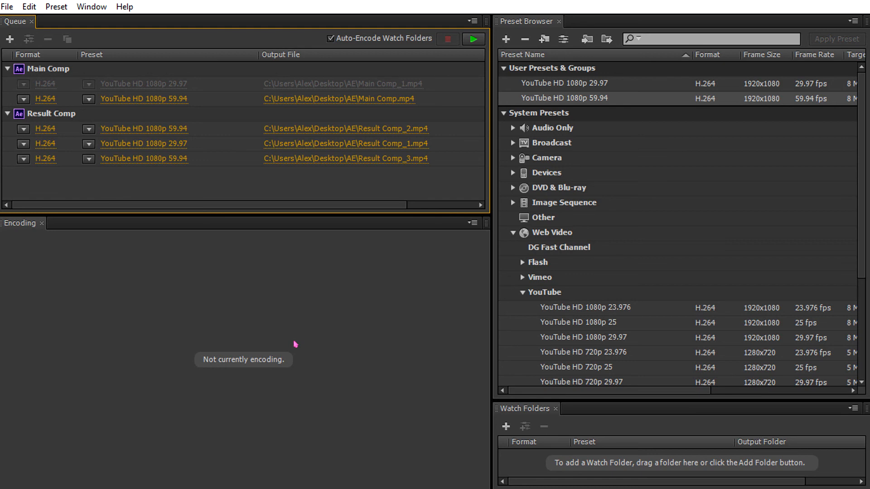